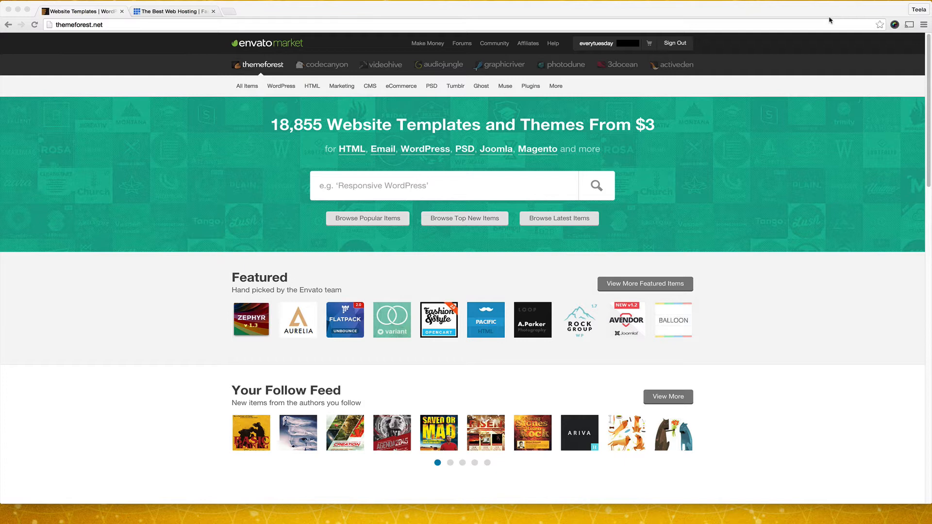
{"action": "mouse_move", "coordinate": [502, 54]}
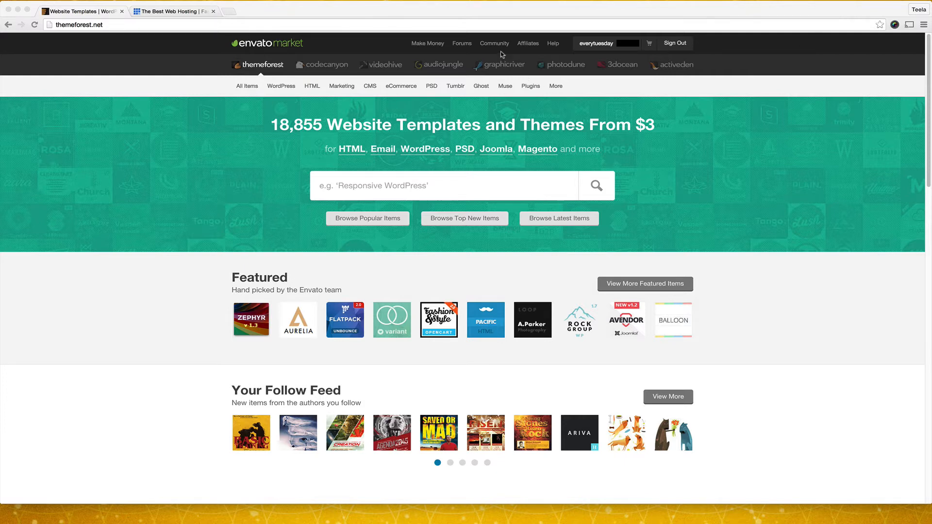
Go to ThemeForest's Popular Files page from the Community menu
{"action": "left_click", "coordinate": [494, 42]}
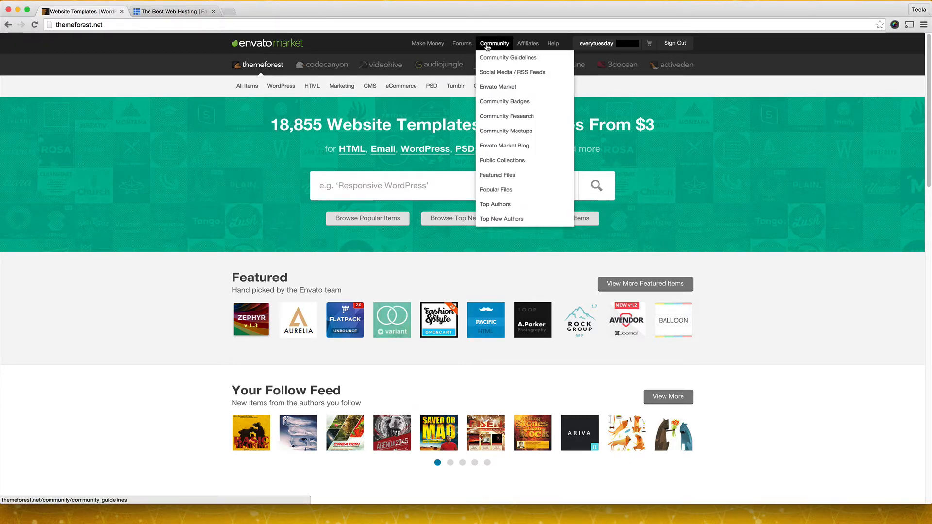
{"action": "mouse_move", "coordinate": [505, 131]}
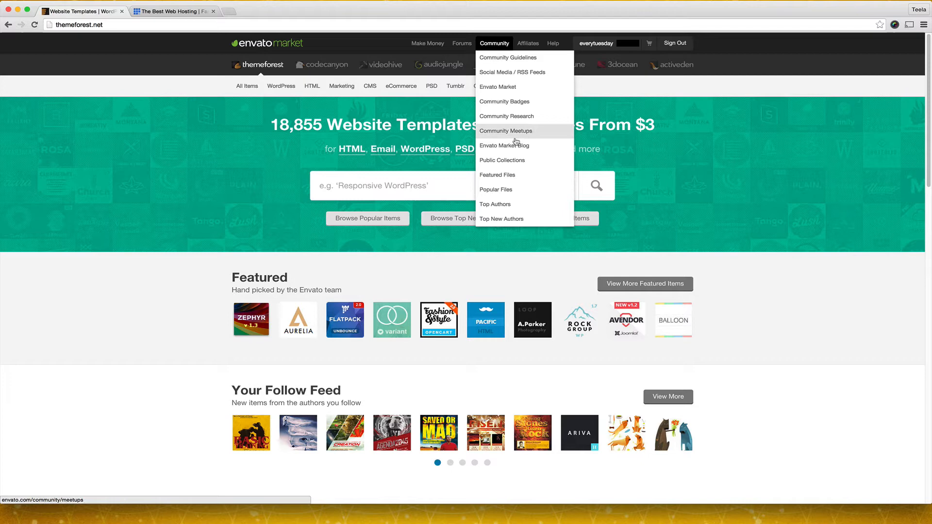
{"action": "left_click", "coordinate": [495, 189]}
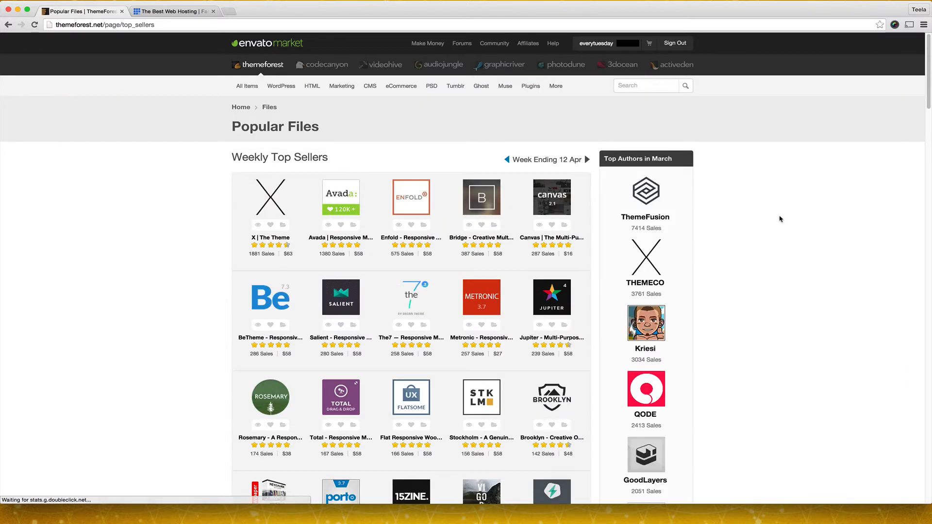
Browse the listing and review the Rosemary theme's item details and purchase status
{"action": "scroll", "scroll_direction": "down", "scroll_amount": 3}
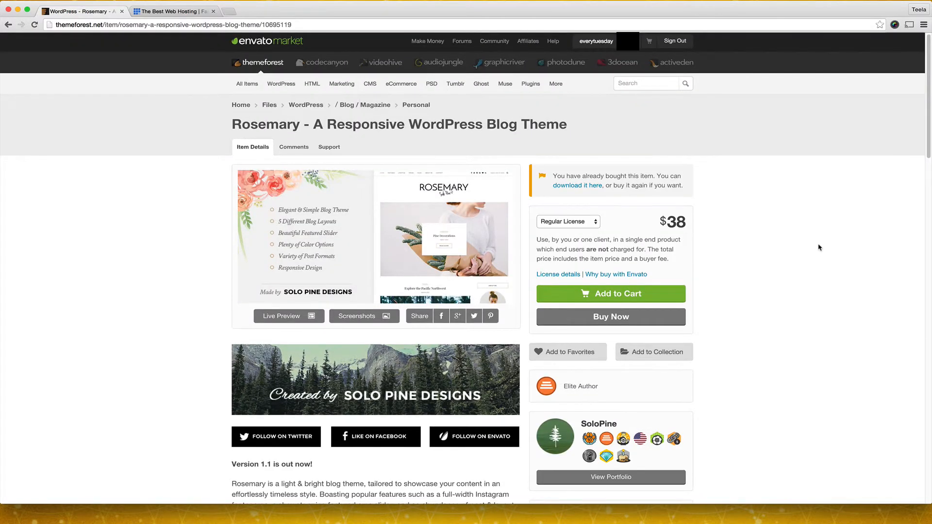
{"action": "scroll", "scroll_direction": "down", "scroll_amount": 3}
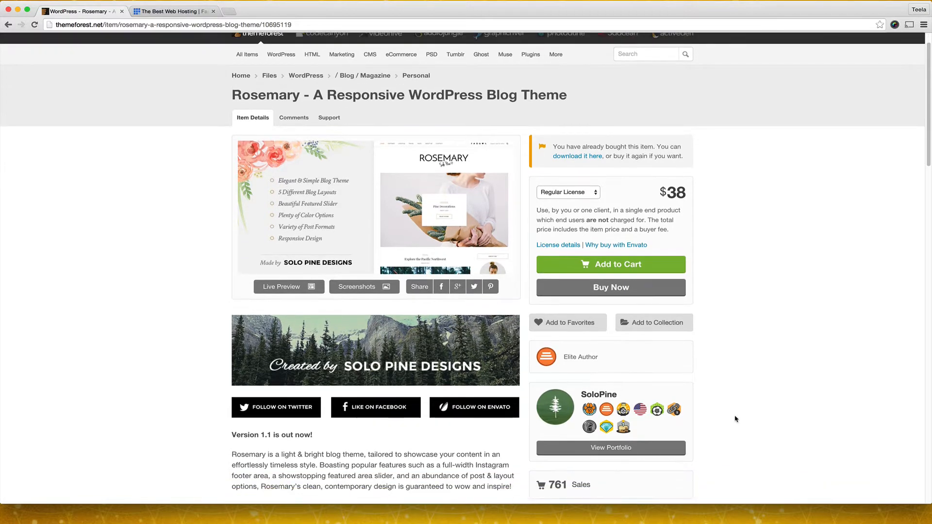
{"action": "scroll", "scroll_direction": "down", "scroll_amount": 3}
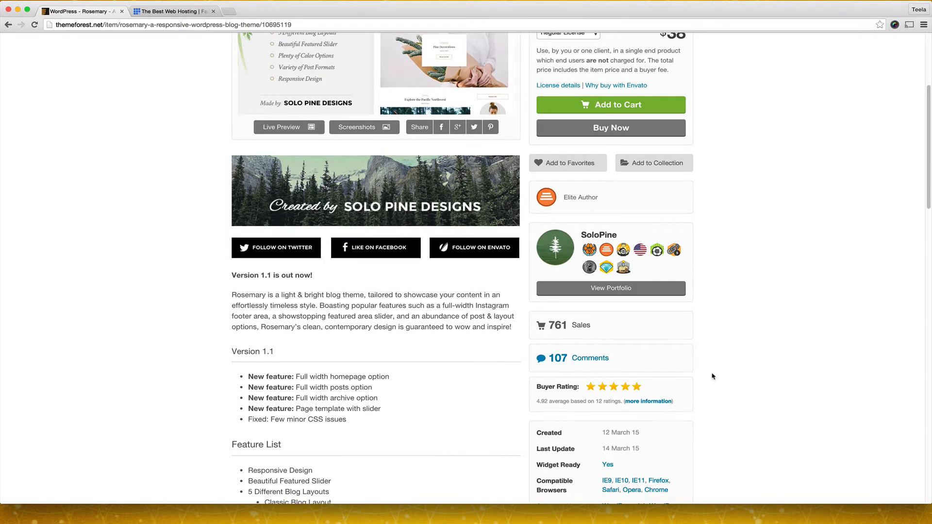
{"action": "scroll", "scroll_direction": "down", "scroll_amount": 3}
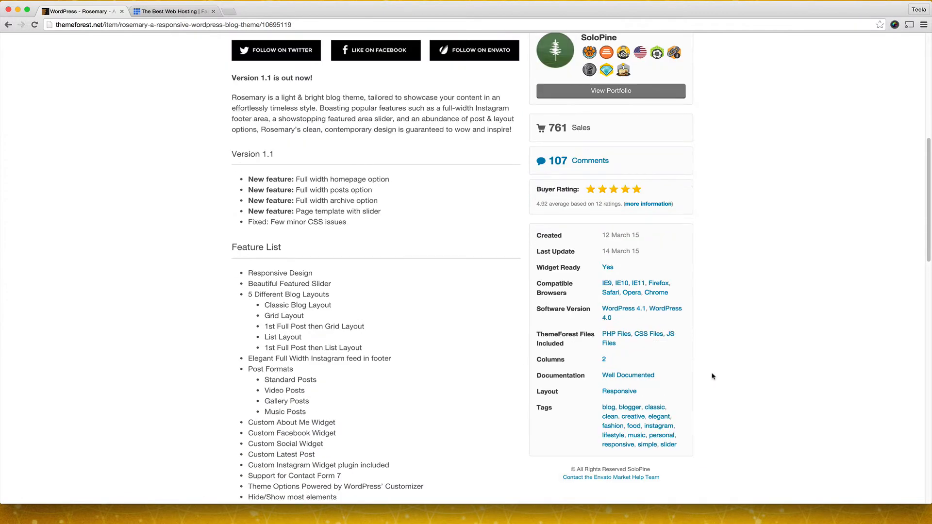
{"action": "scroll", "scroll_direction": "up", "scroll_amount": 3}
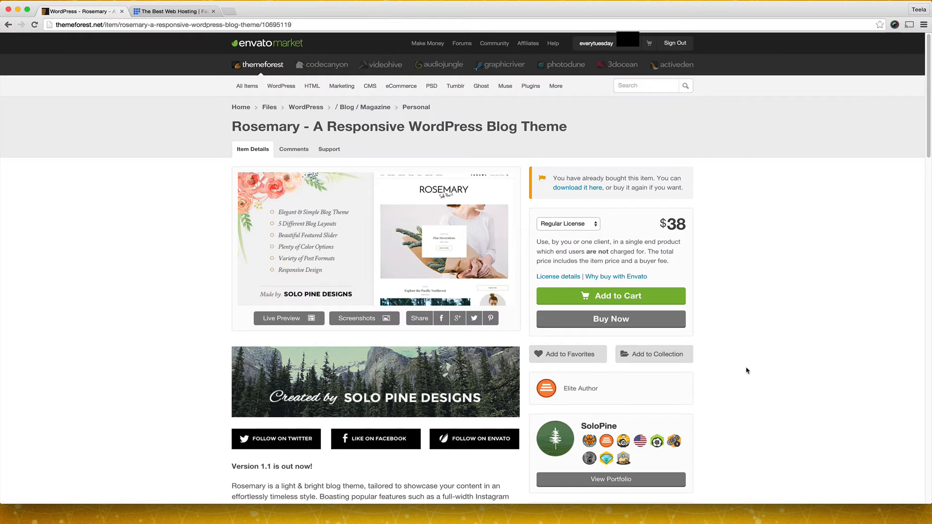
Go to the account's Downloads page of purchased items
{"action": "left_click", "coordinate": [596, 43]}
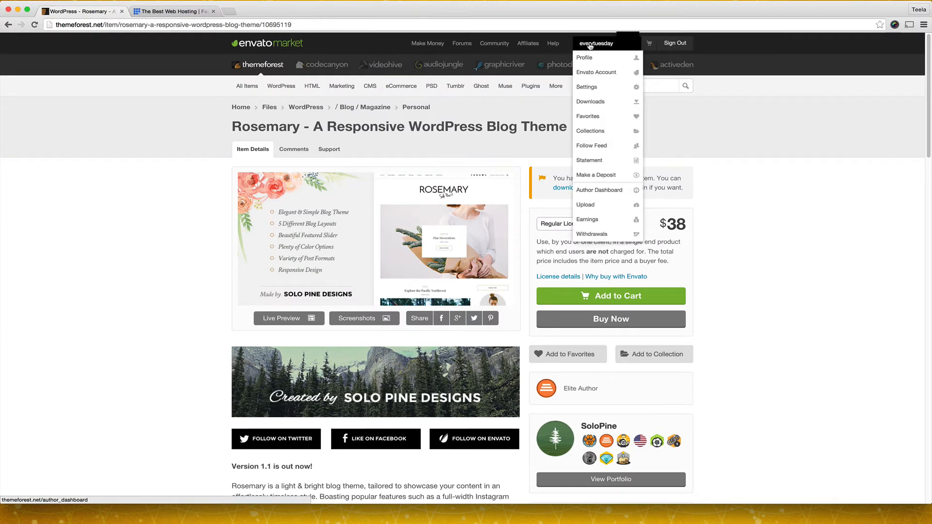
{"action": "mouse_move", "coordinate": [592, 102]}
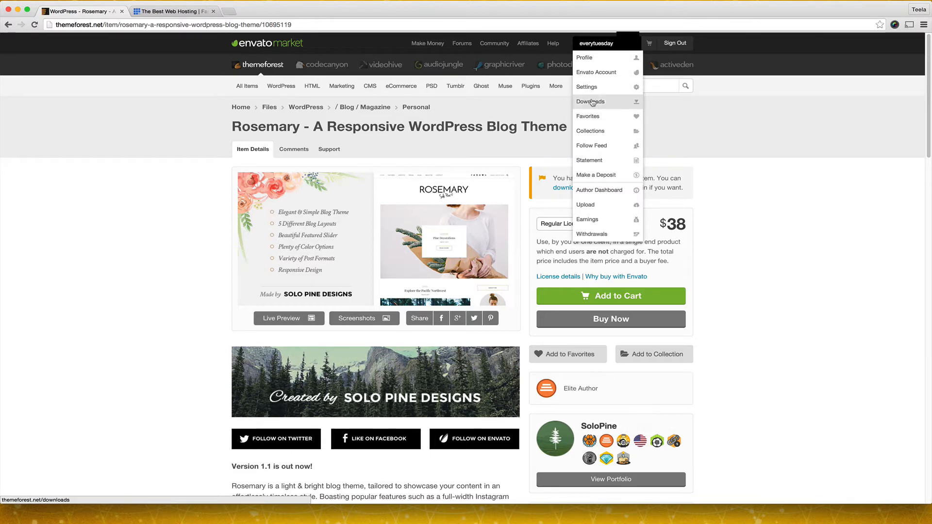
{"action": "left_click", "coordinate": [590, 102]}
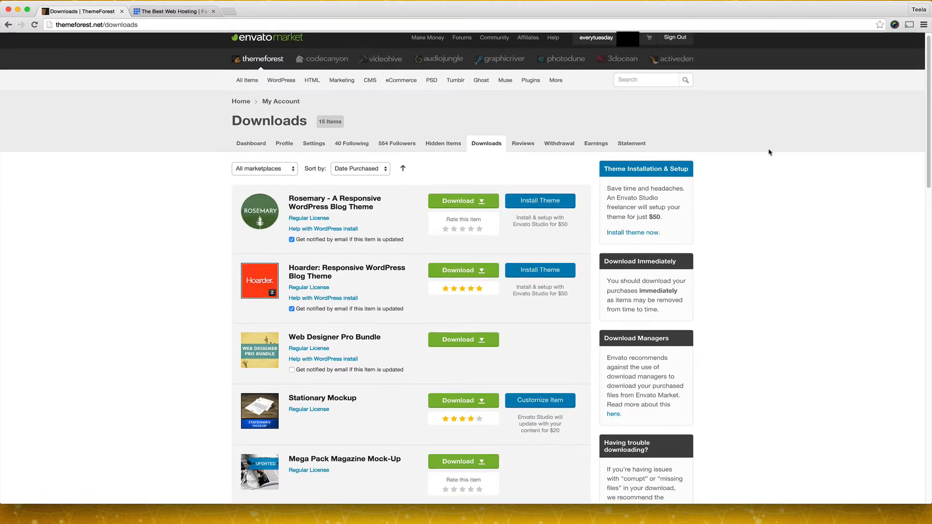
{"action": "mouse_move", "coordinate": [351, 250]}
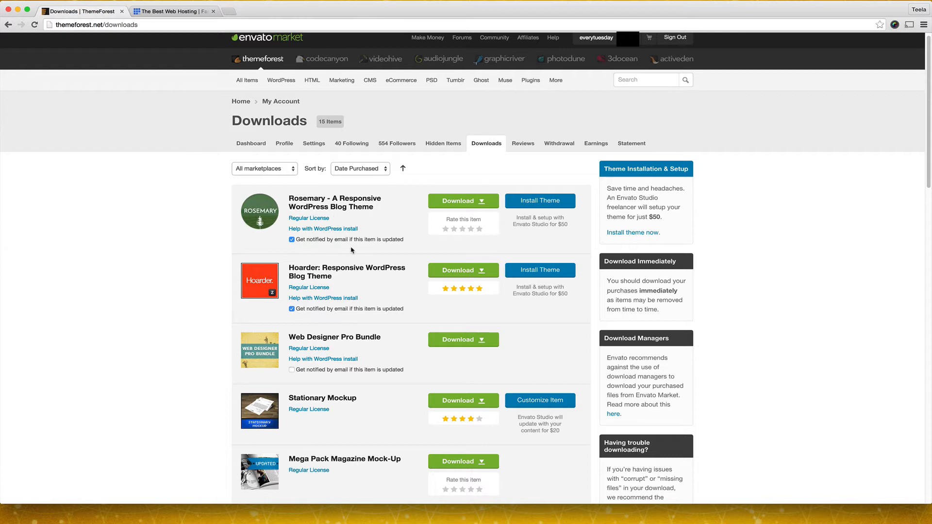
{"action": "mouse_move", "coordinate": [462, 204]}
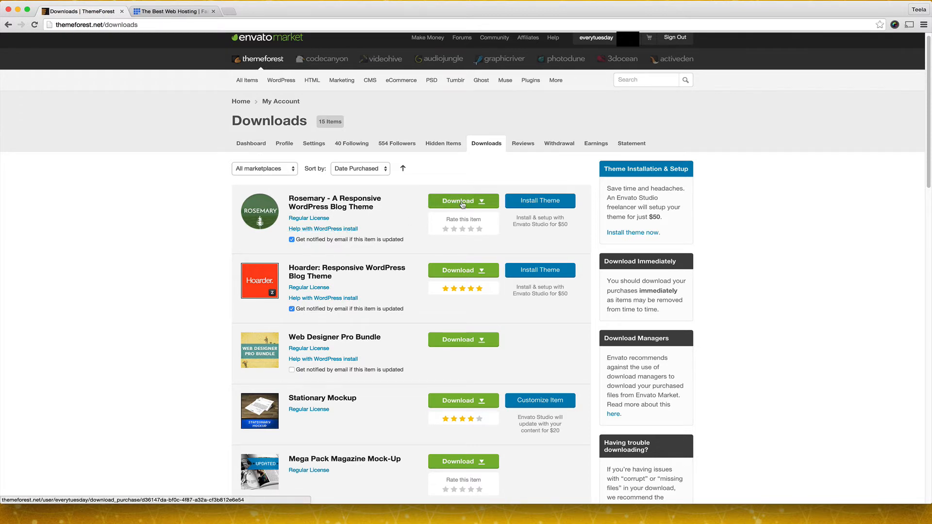
Download Rosemary's 'Installable WordPress file only' as a zip archive
{"action": "left_click", "coordinate": [463, 201]}
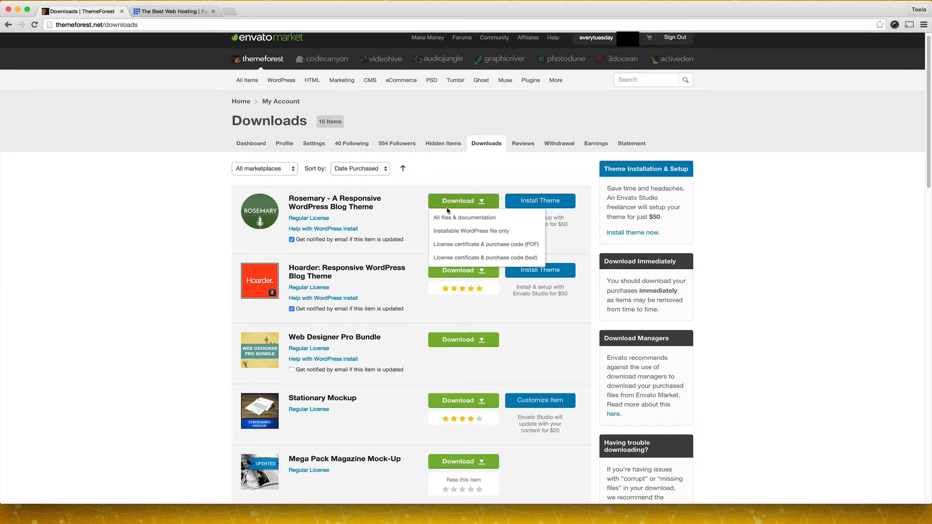
{"action": "mouse_move", "coordinate": [472, 231]}
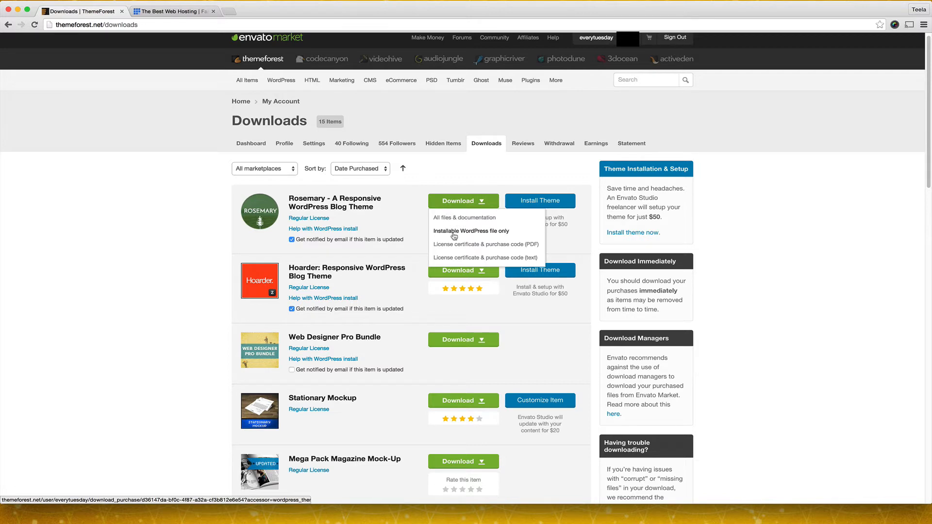
{"action": "left_click", "coordinate": [470, 231]}
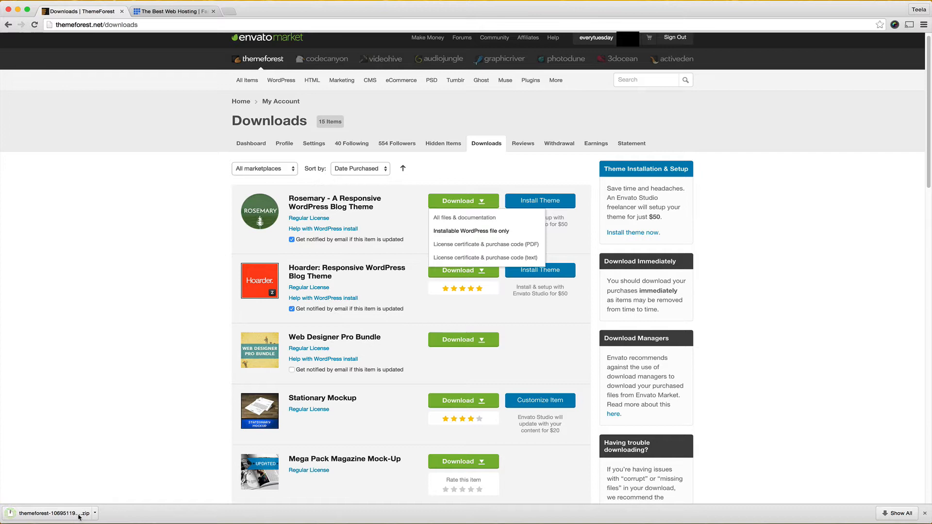
{"action": "left_click", "coordinate": [128, 258]}
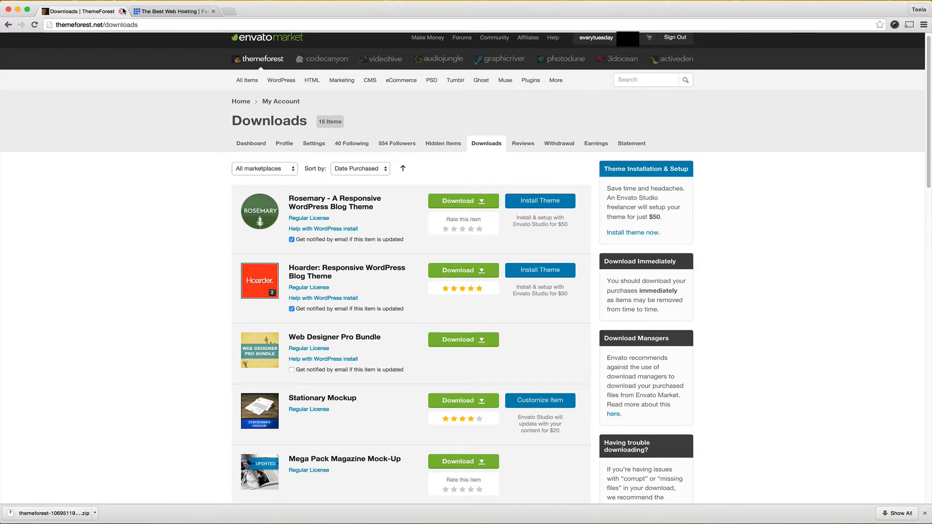
Browse the bluehost.com homepage's hosting features and return to the top
{"action": "left_click", "coordinate": [166, 11]}
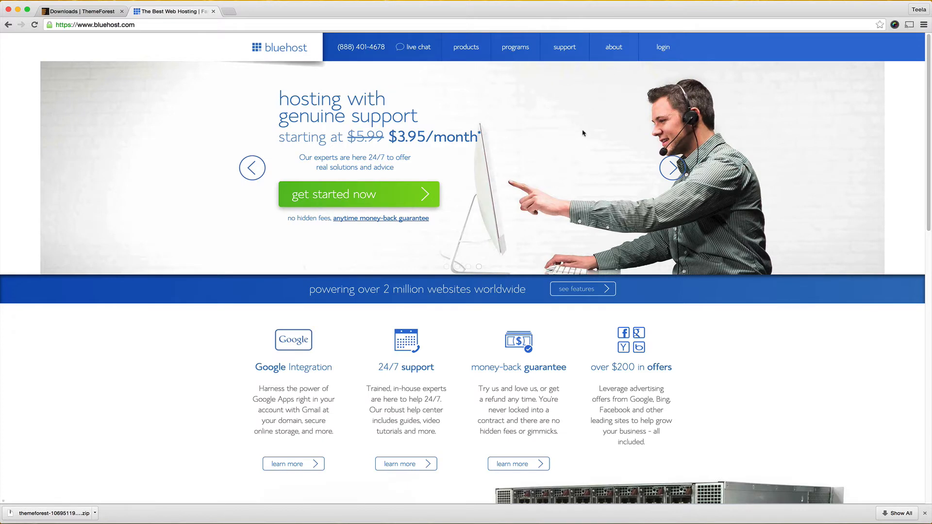
{"action": "mouse_move", "coordinate": [637, 122]}
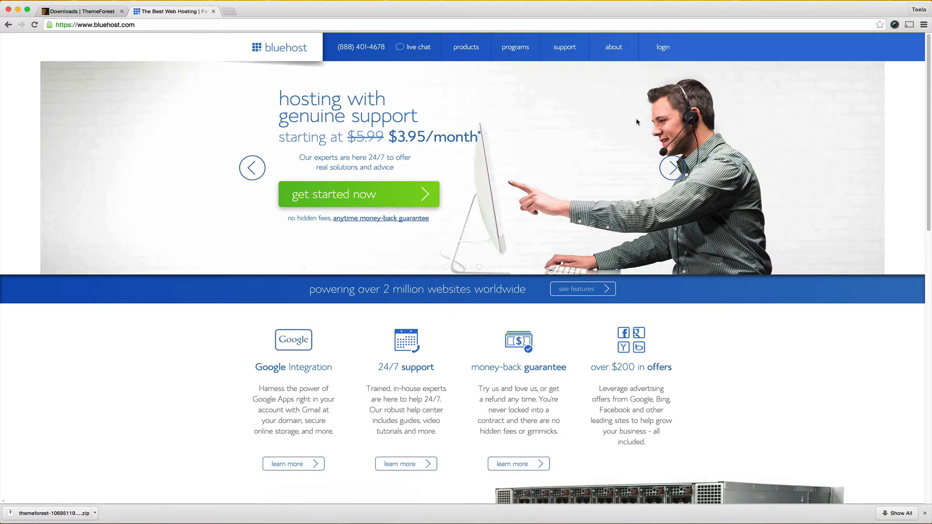
{"action": "mouse_move", "coordinate": [414, 46]}
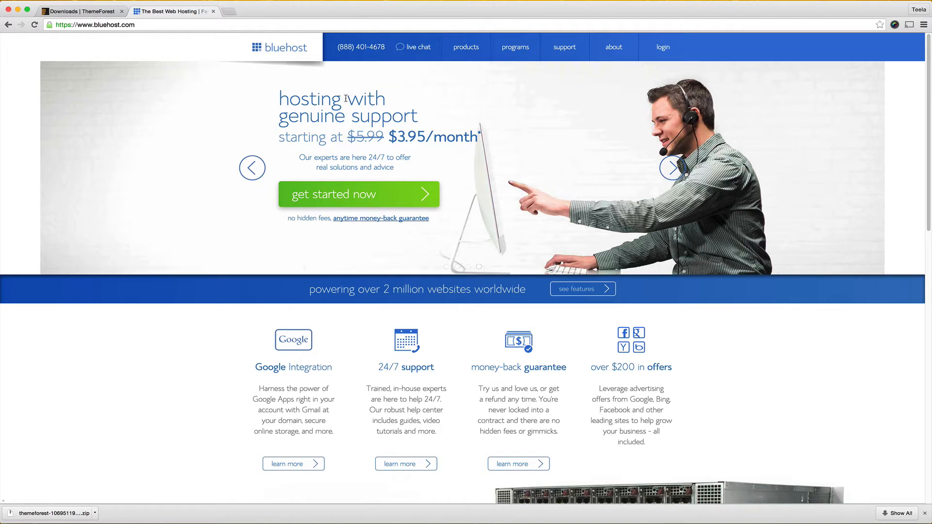
{"action": "mouse_move", "coordinate": [467, 182]}
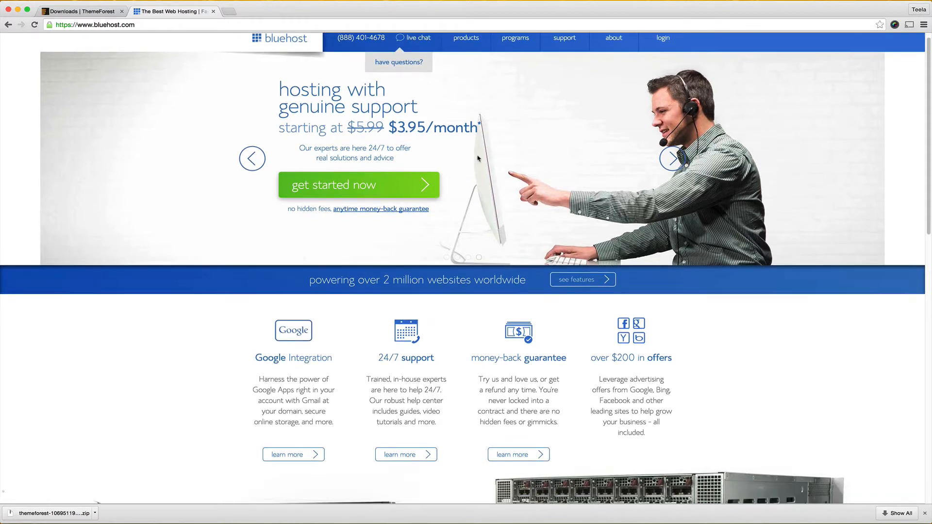
{"action": "scroll", "scroll_direction": "down", "scroll_amount": 3}
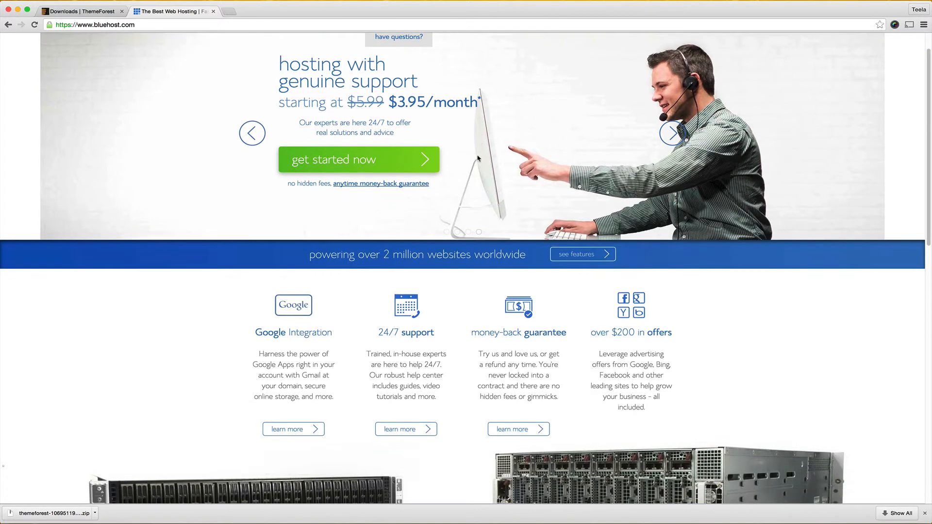
{"action": "scroll", "scroll_direction": "down", "scroll_amount": 3}
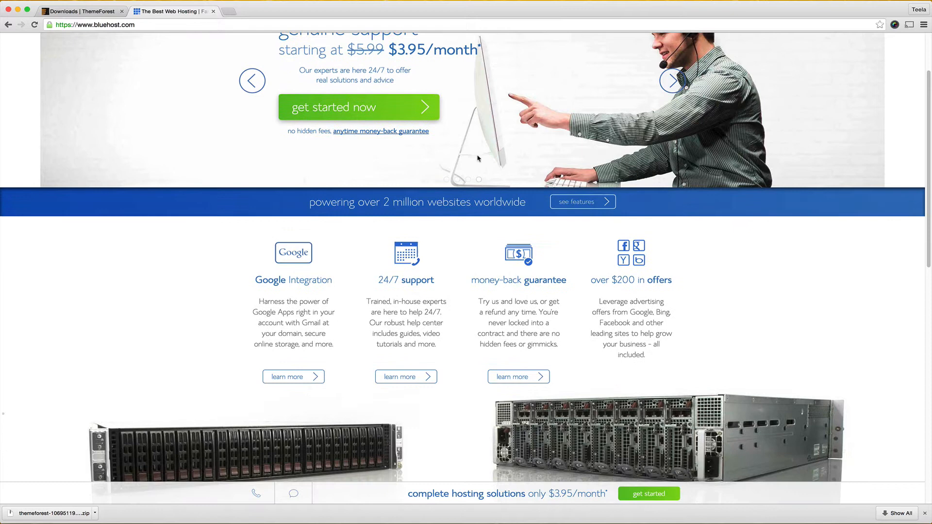
{"action": "scroll", "scroll_direction": "down", "scroll_amount": 3}
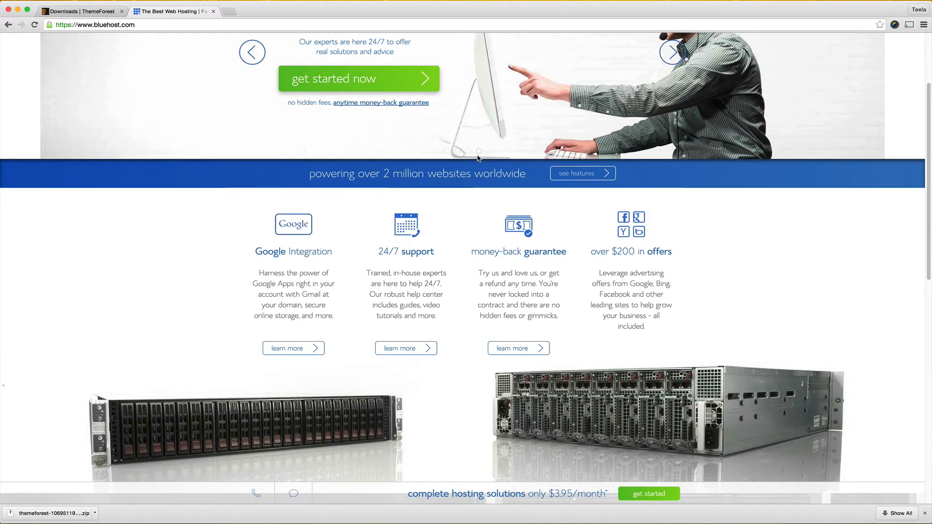
{"action": "scroll", "scroll_direction": "down", "scroll_amount": 3}
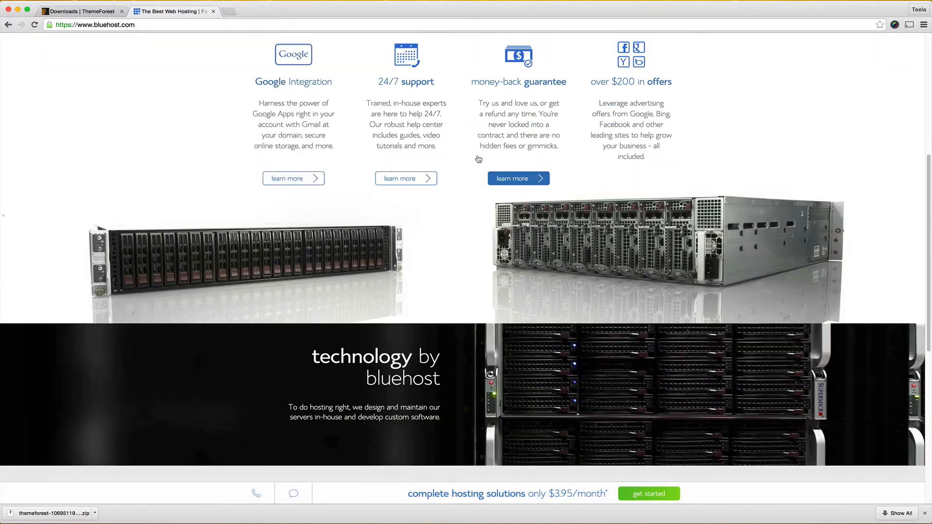
{"action": "scroll", "scroll_direction": "down", "scroll_amount": 3}
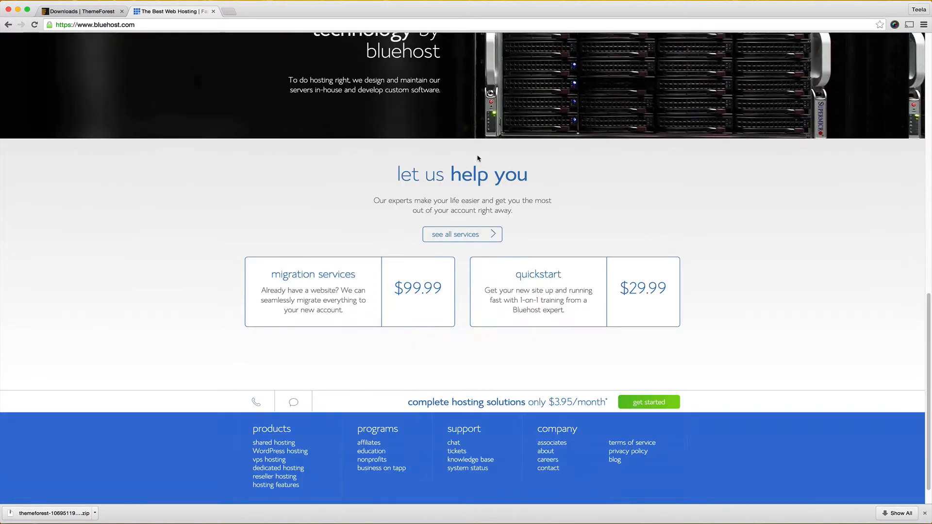
{"action": "scroll", "scroll_direction": "up", "scroll_amount": 3}
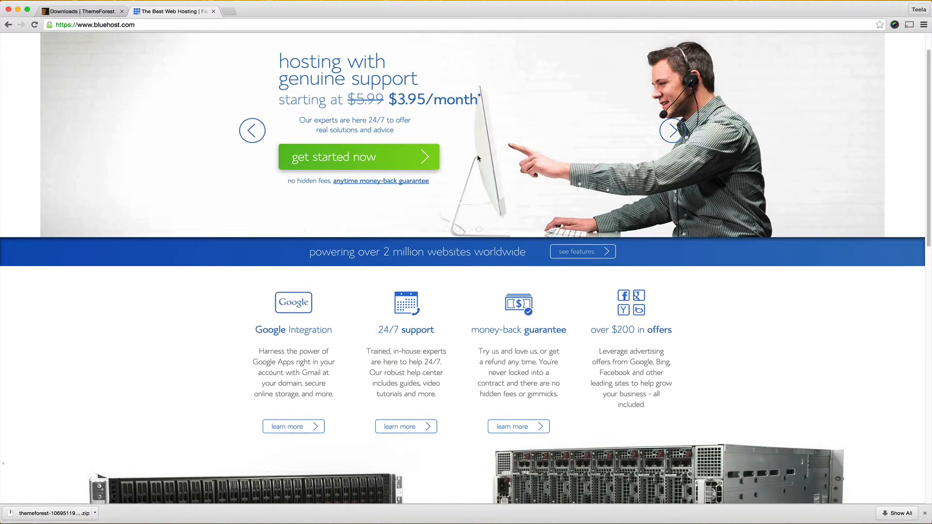
{"action": "scroll", "scroll_direction": "up", "scroll_amount": 3}
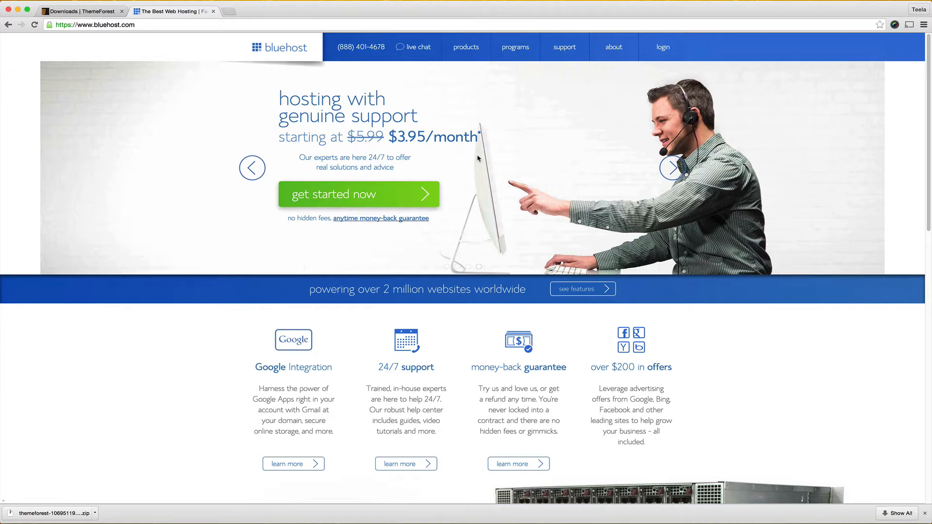
{"action": "mouse_move", "coordinate": [384, 198]}
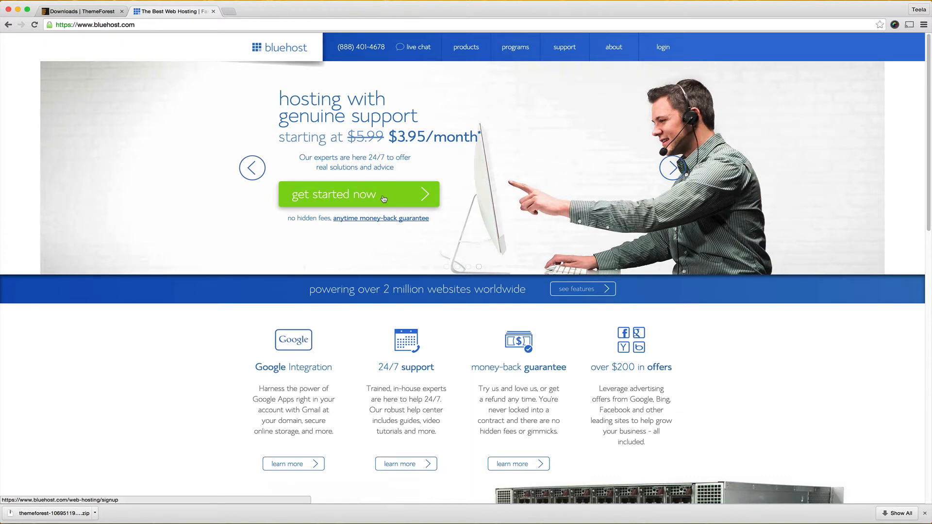
{"action": "mouse_move", "coordinate": [414, 46]}
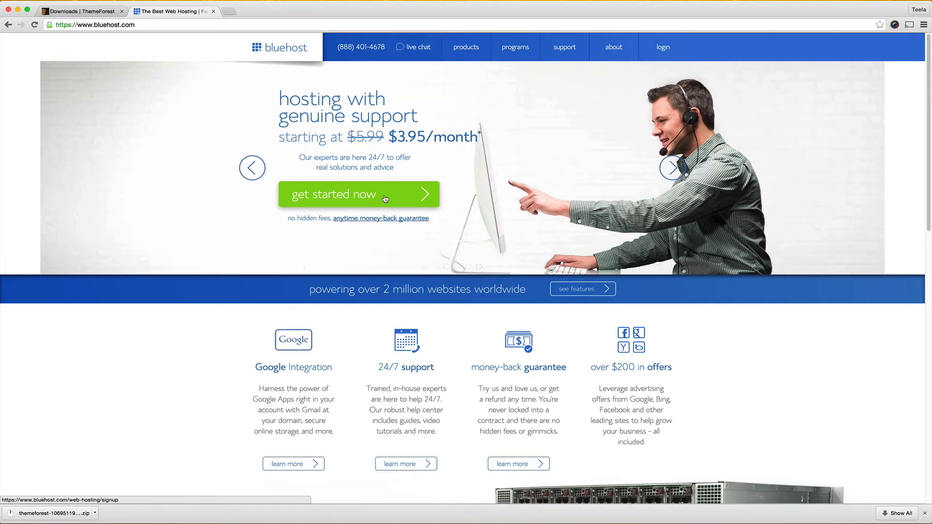
{"action": "mouse_move", "coordinate": [350, 195]}
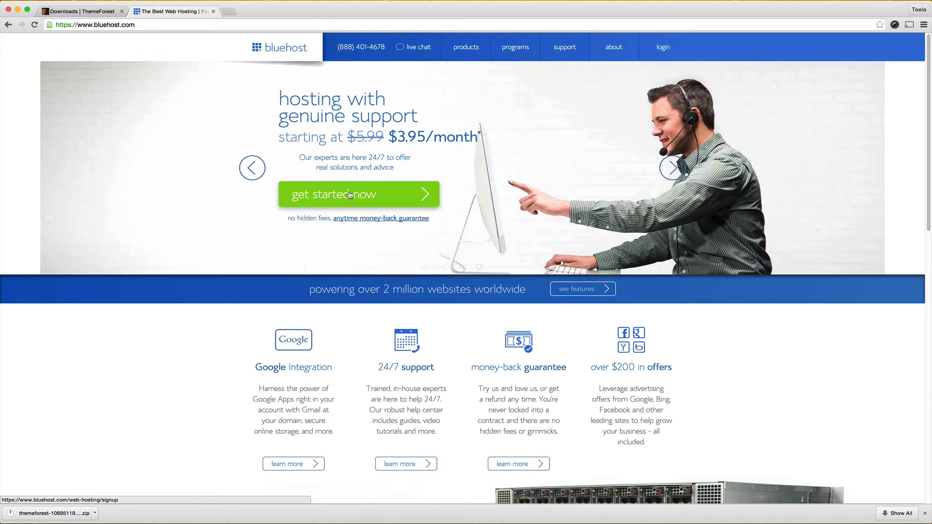
Start the hosting signup with the green 'get started now' button
{"action": "left_click", "coordinate": [351, 195]}
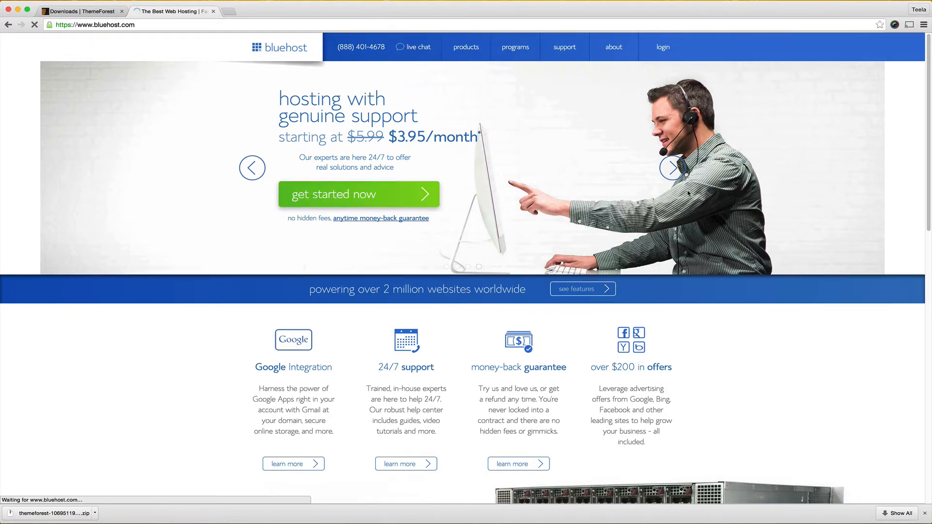
Select the starter plan on the 'select your plan' page
{"action": "left_click", "coordinate": [358, 194]}
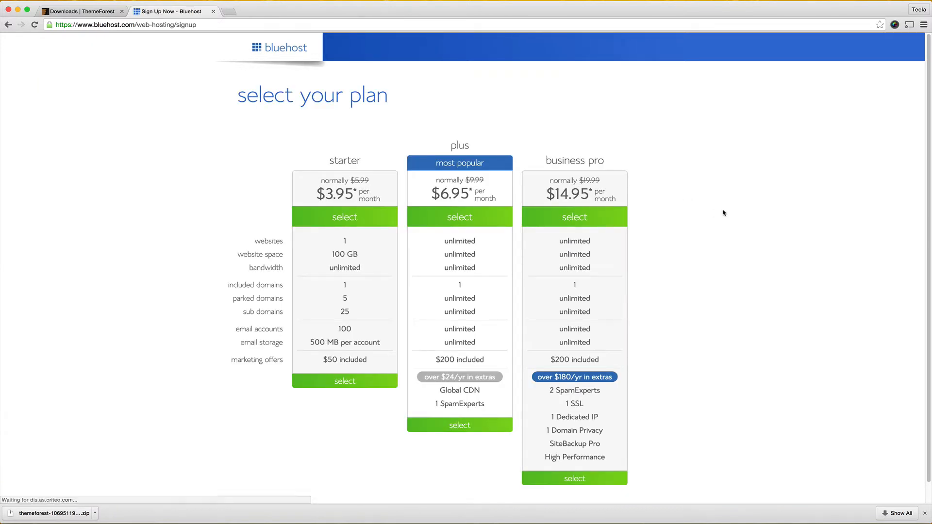
{"action": "scroll", "scroll_direction": "down", "scroll_amount": 3}
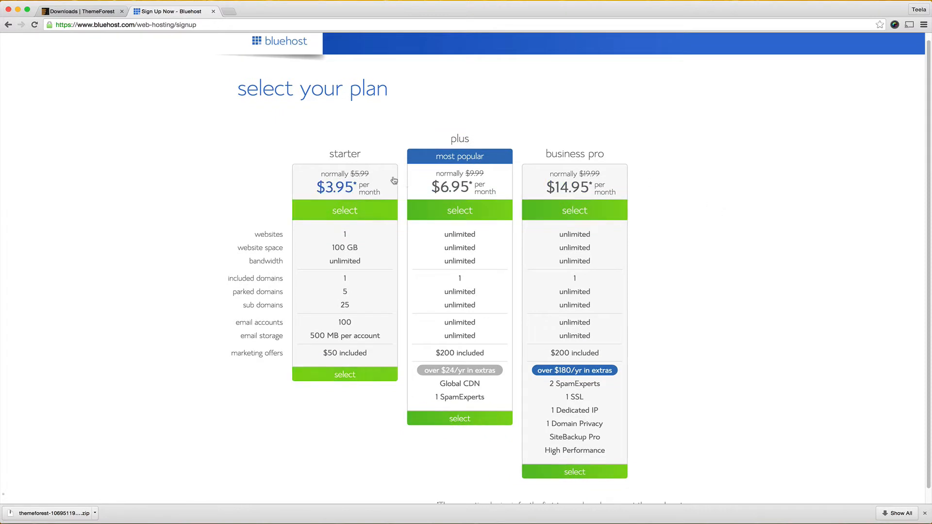
{"action": "left_click", "coordinate": [344, 210]}
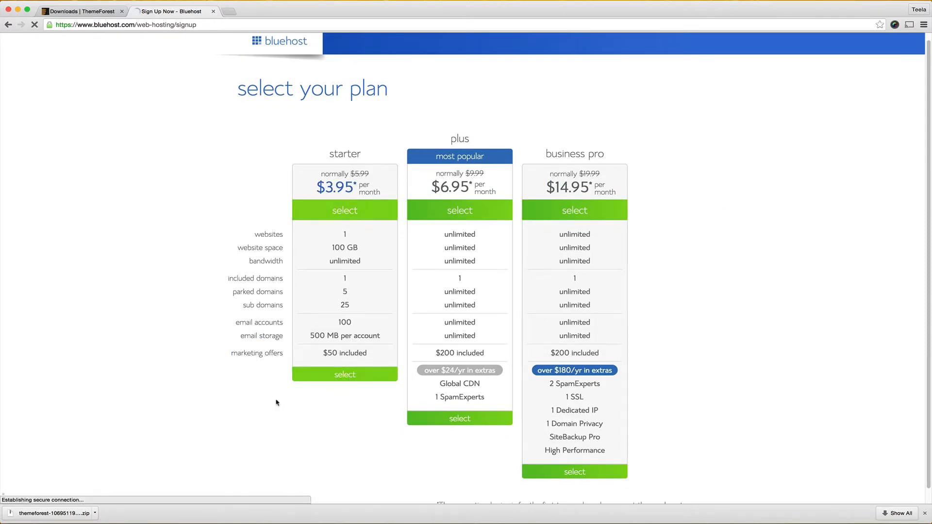
{"action": "left_click", "coordinate": [344, 209]}
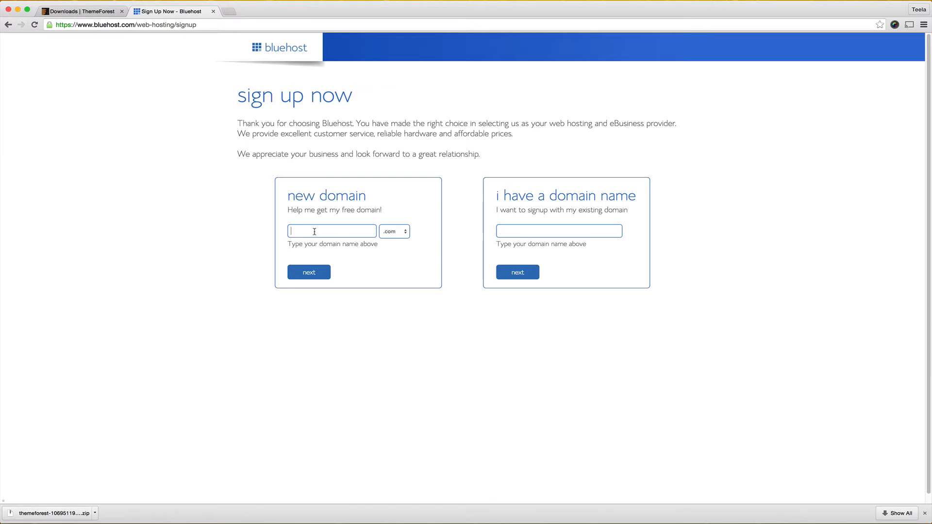
{"action": "mouse_move", "coordinate": [480, 144]}
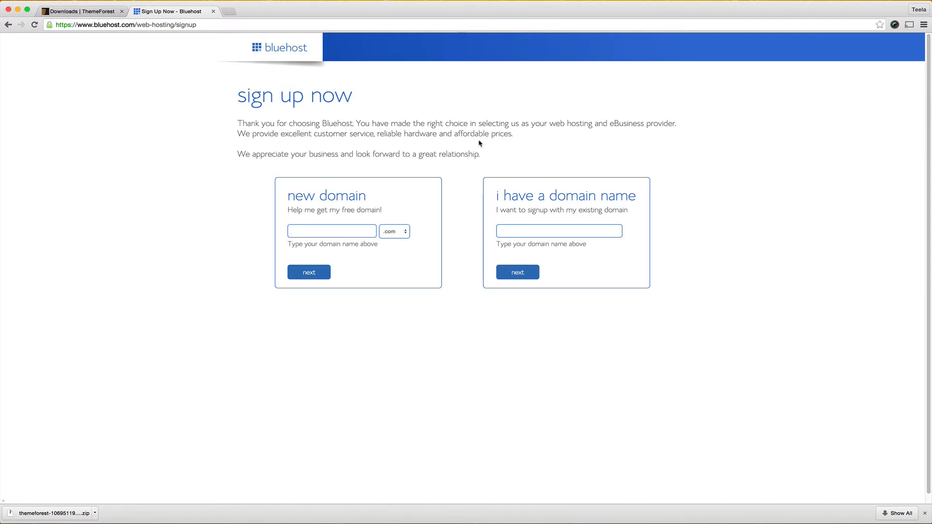
Request every-tuesday as the new free domain and check its availability
{"action": "type", "text": "every"}
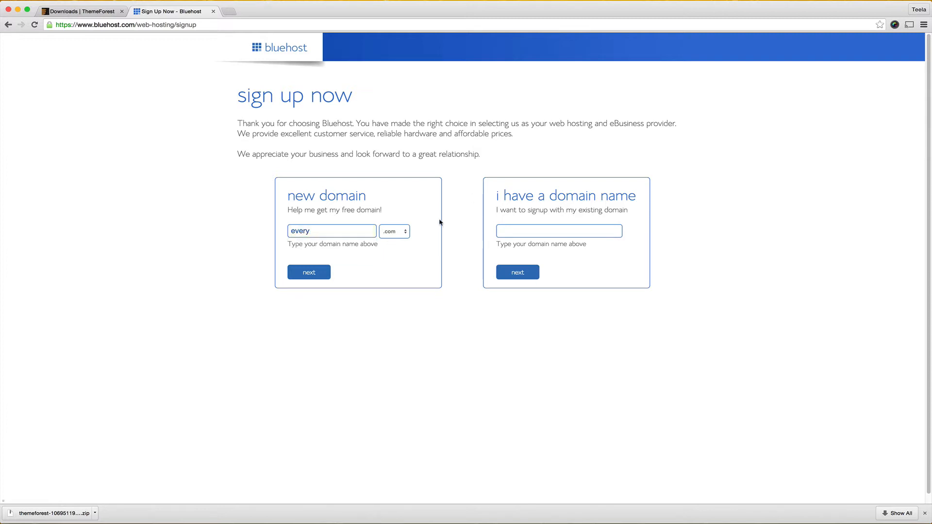
{"action": "type", "text": "-tu"}
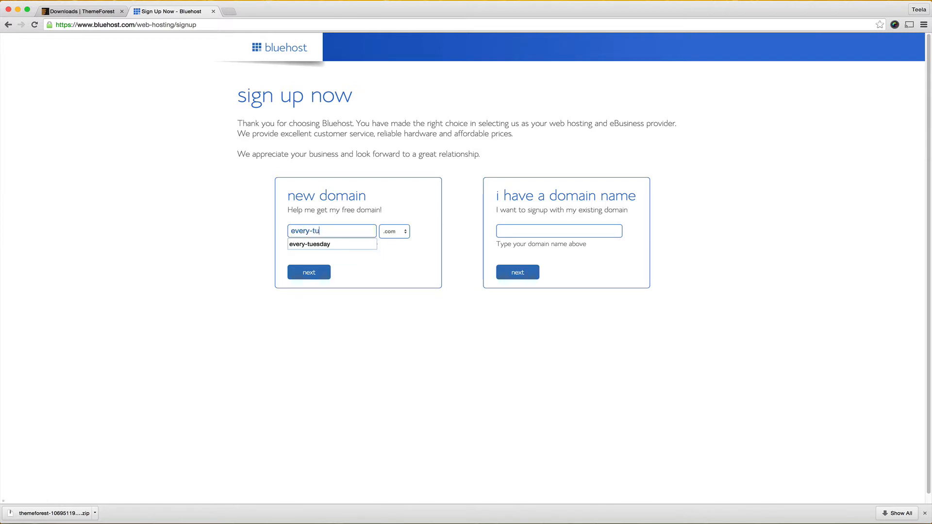
{"action": "left_click", "coordinate": [331, 244]}
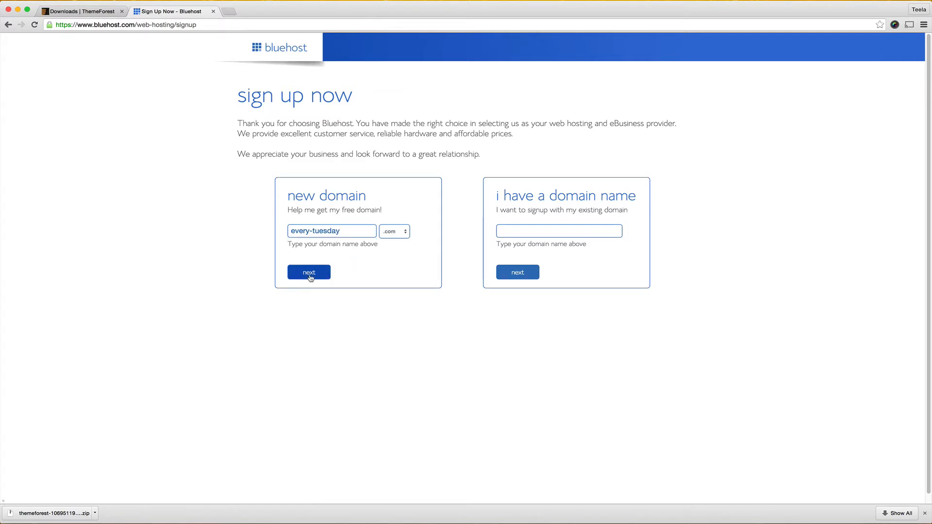
{"action": "left_click", "coordinate": [308, 271]}
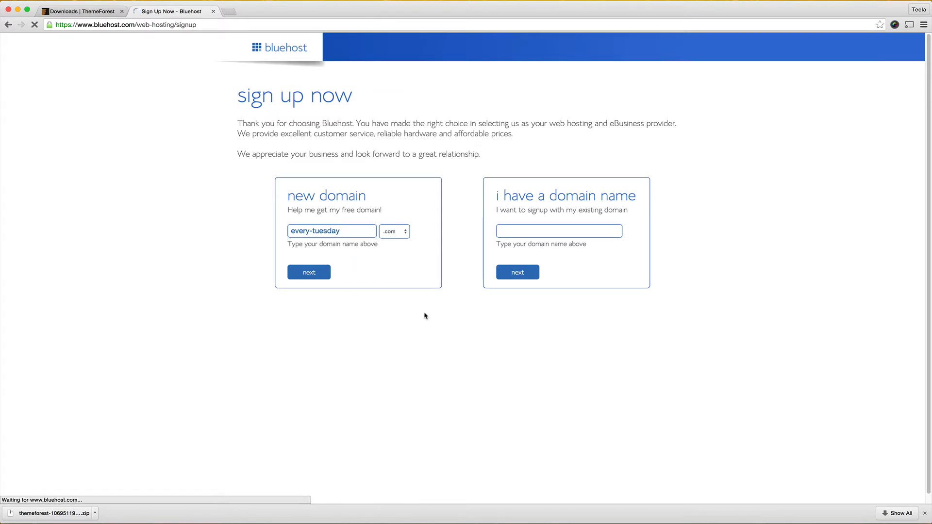
{"action": "left_click", "coordinate": [309, 272]}
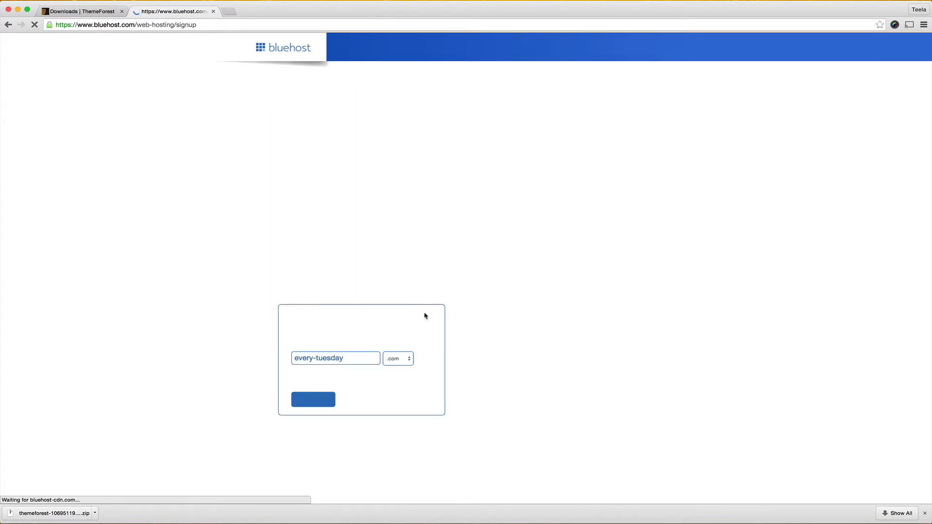
Request lovelytuesday instead and proceed once it is confirmed available
{"action": "left_click", "coordinate": [312, 399]}
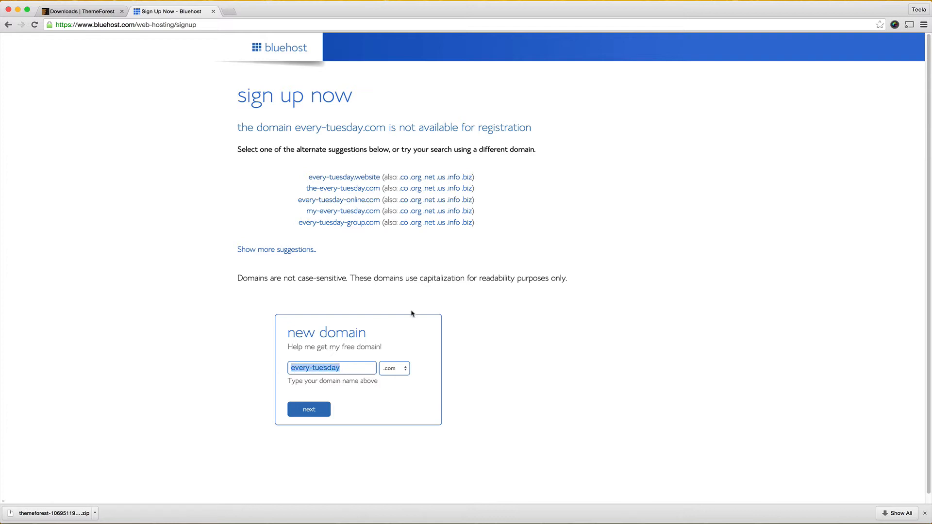
{"action": "type", "text": "lovel"}
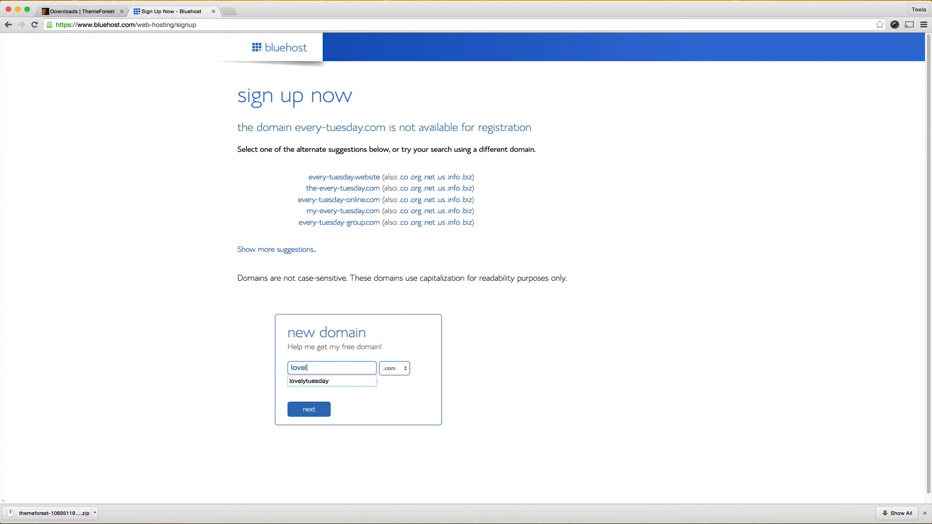
{"action": "left_click", "coordinate": [309, 380]}
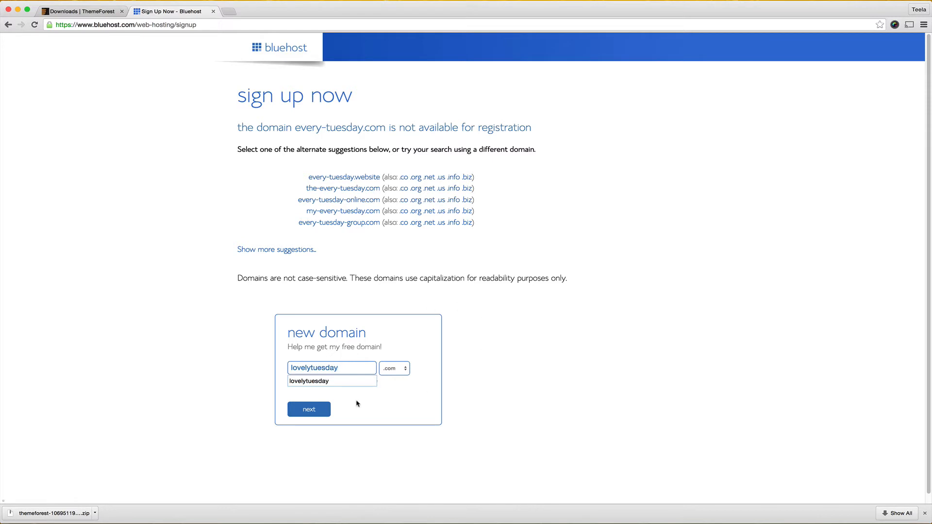
{"action": "left_click", "coordinate": [308, 409]}
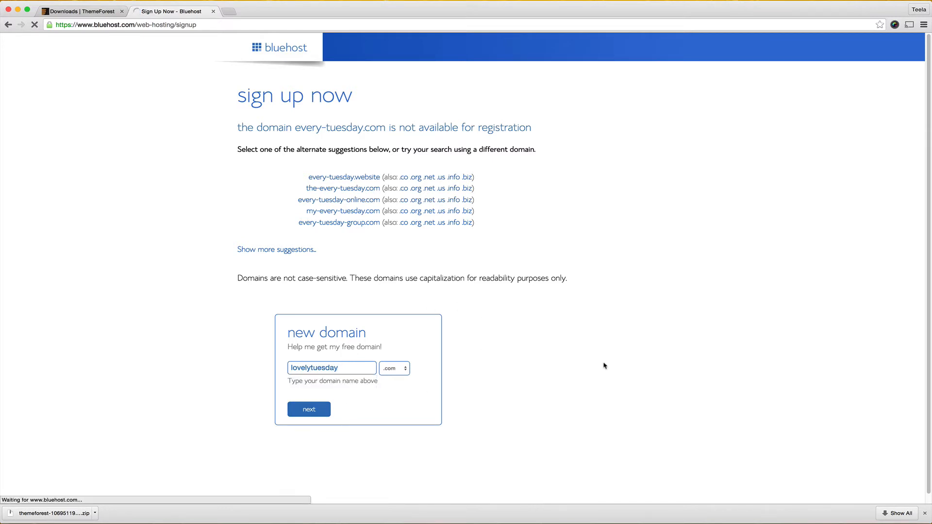
{"action": "mouse_move", "coordinate": [640, 349]}
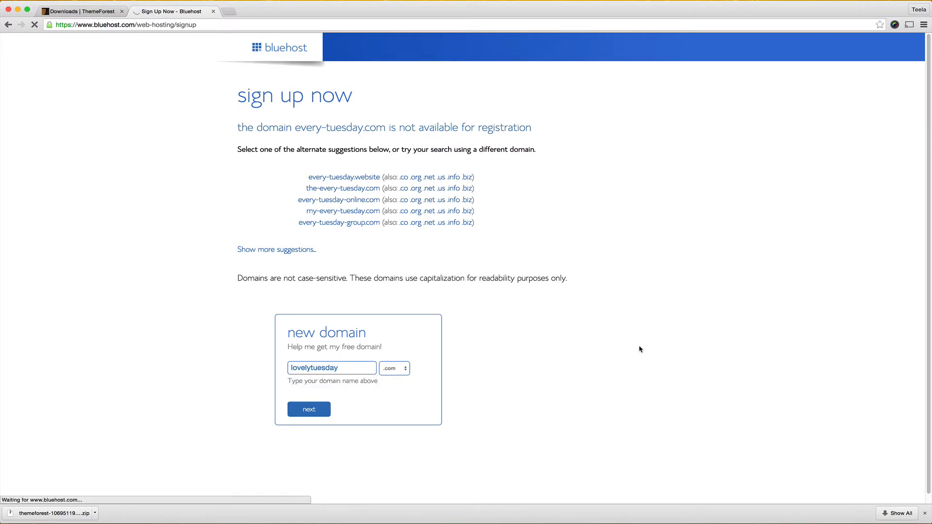
{"action": "left_click", "coordinate": [309, 408]}
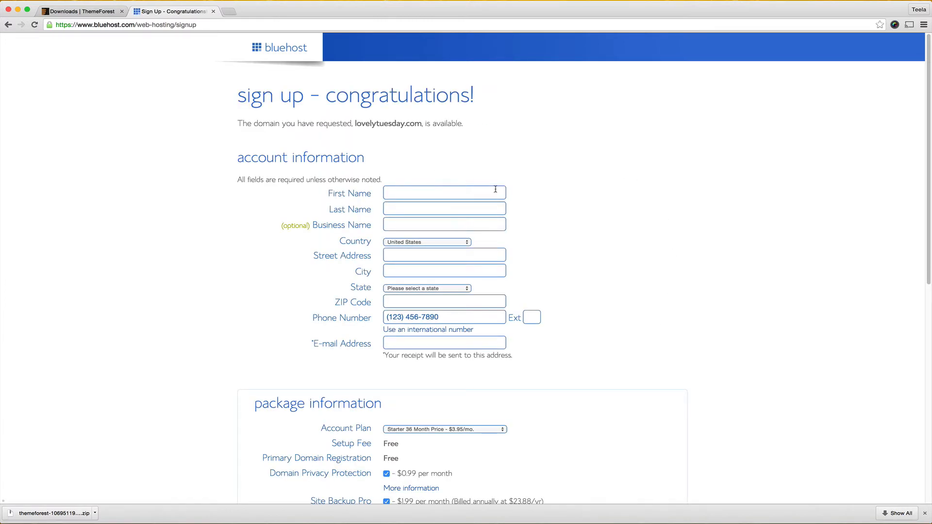
Set the Account Plan to Starter 12 Month Price
{"action": "scroll", "scroll_direction": "down", "scroll_amount": 3}
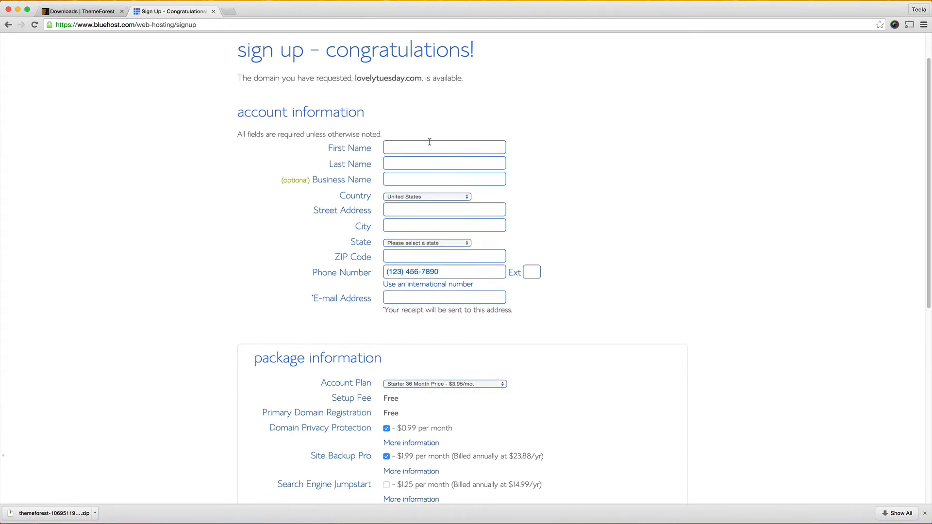
{"action": "mouse_move", "coordinate": [597, 172]}
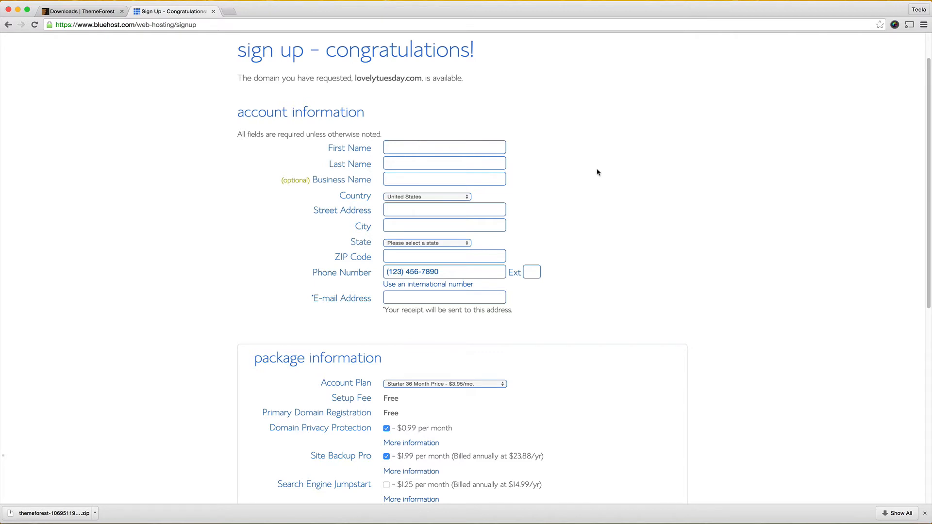
{"action": "scroll", "scroll_direction": "down", "scroll_amount": 3}
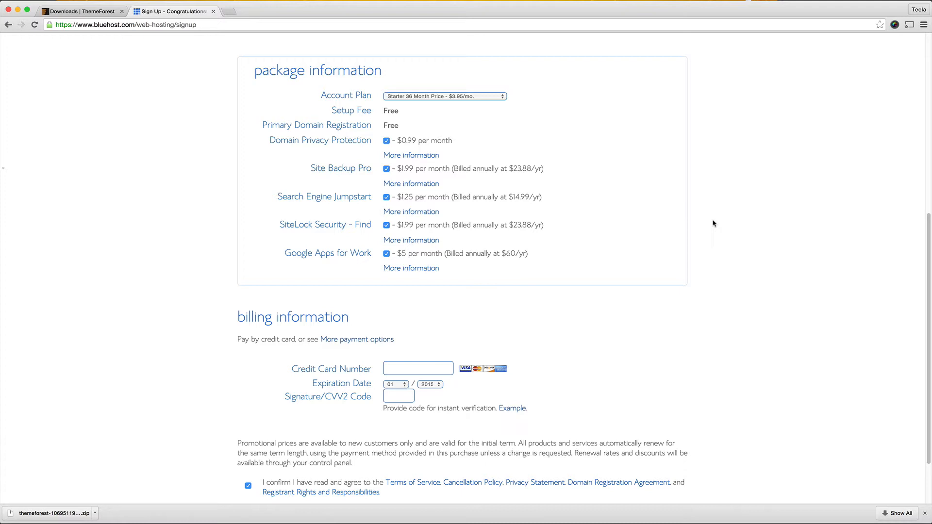
{"action": "mouse_move", "coordinate": [362, 140]}
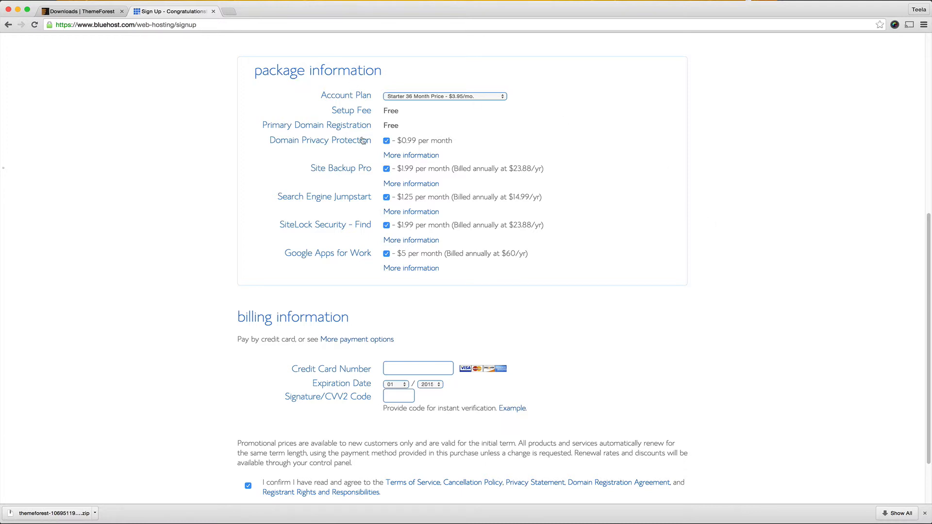
{"action": "mouse_move", "coordinate": [388, 262]}
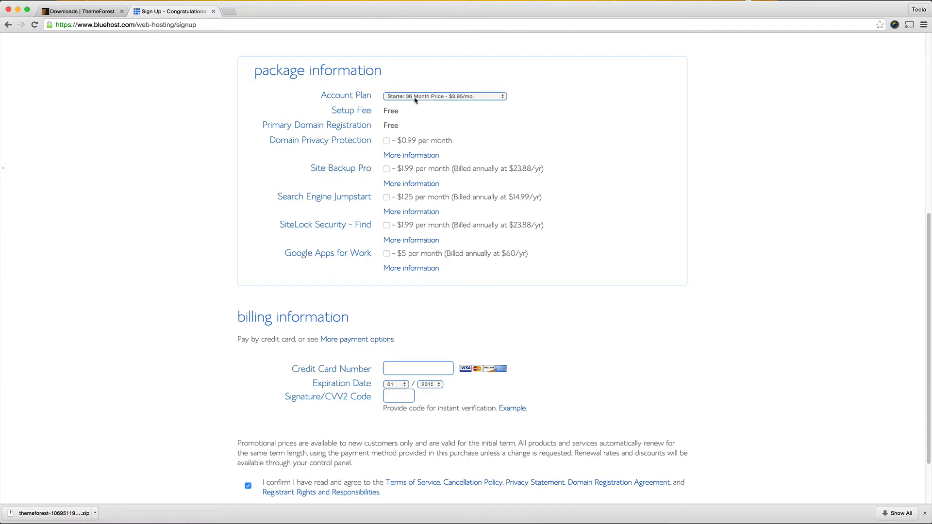
{"action": "left_click", "coordinate": [444, 97]}
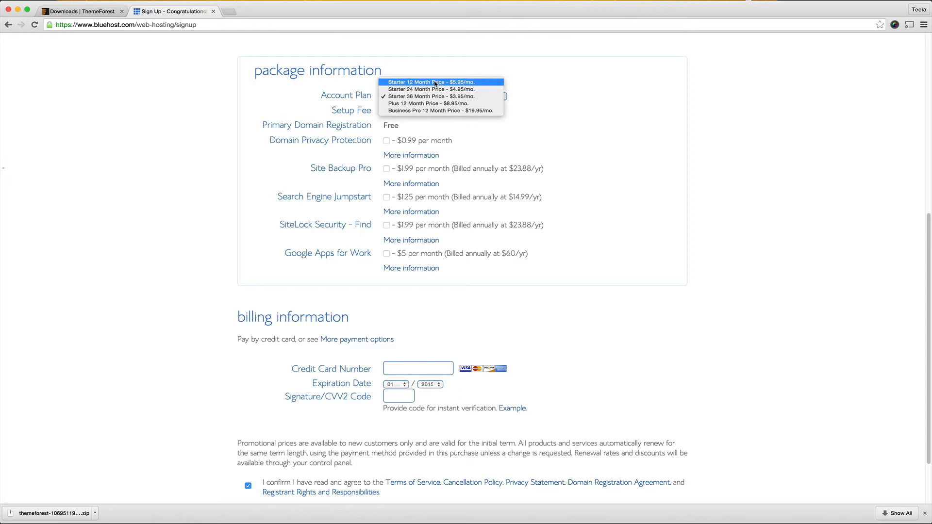
{"action": "left_click", "coordinate": [433, 82]}
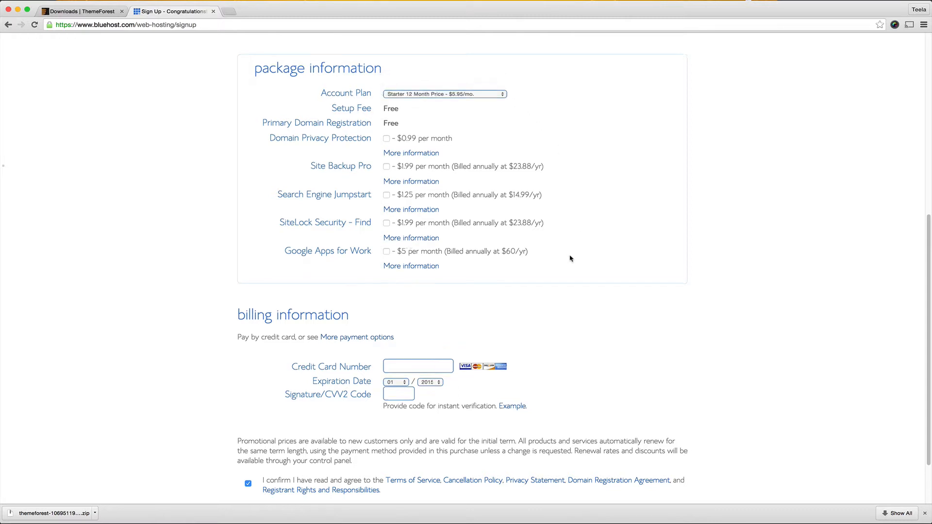
Submit the package and billing details with next
{"action": "scroll", "scroll_direction": "down", "scroll_amount": 3}
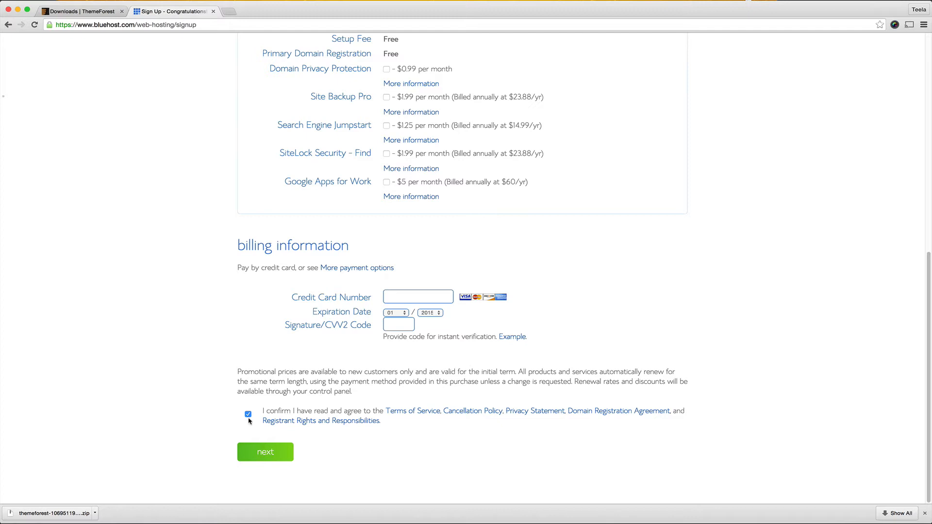
{"action": "mouse_move", "coordinate": [361, 460]}
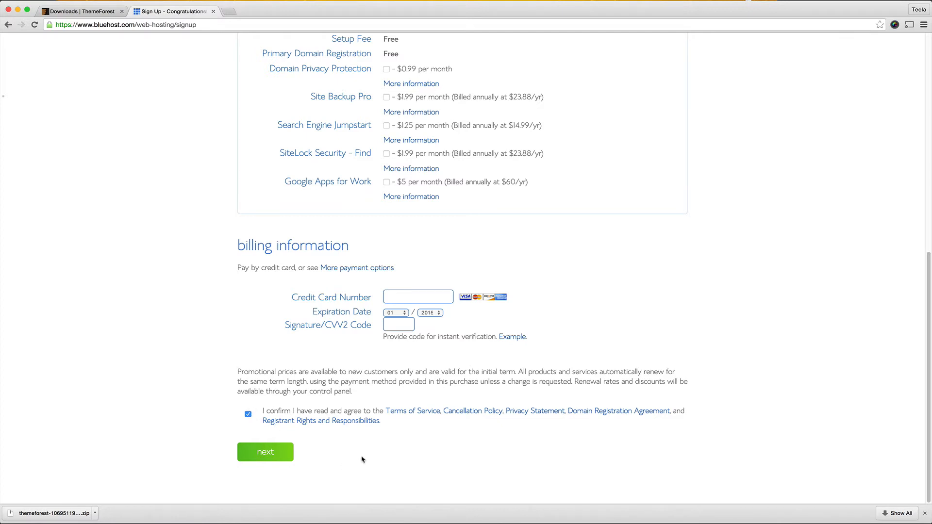
{"action": "mouse_move", "coordinate": [811, 61]}
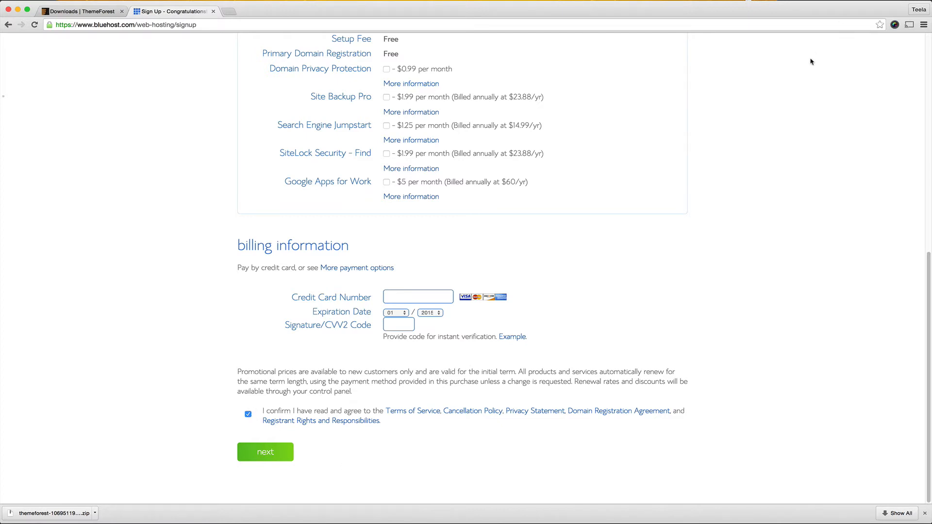
{"action": "left_click", "coordinate": [264, 451]}
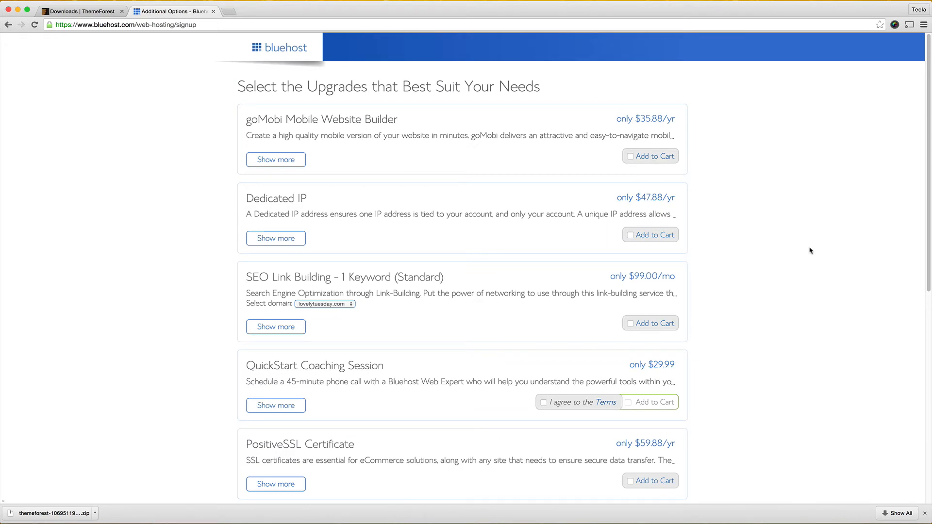
{"action": "mouse_move", "coordinate": [839, 128]}
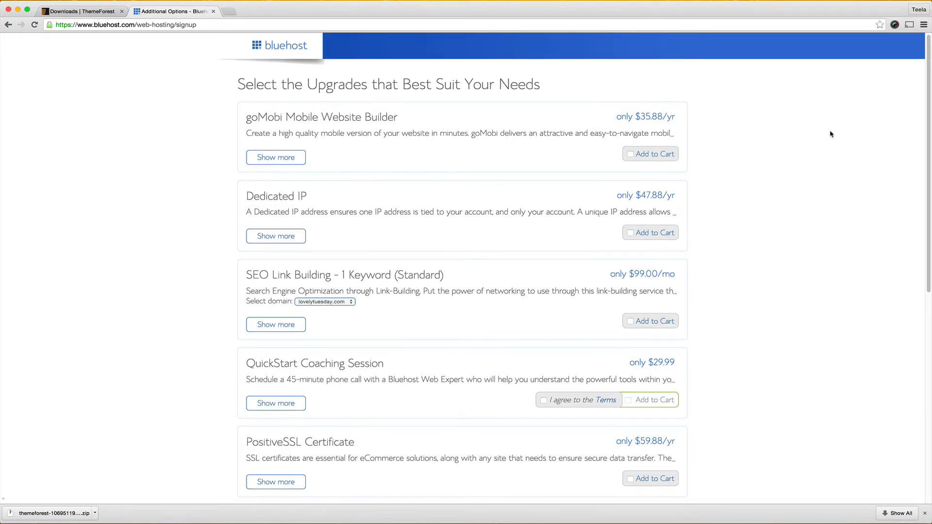
Leave every Add to Cart upgrade unchecked and complete the order
{"action": "scroll", "scroll_direction": "down", "scroll_amount": 3}
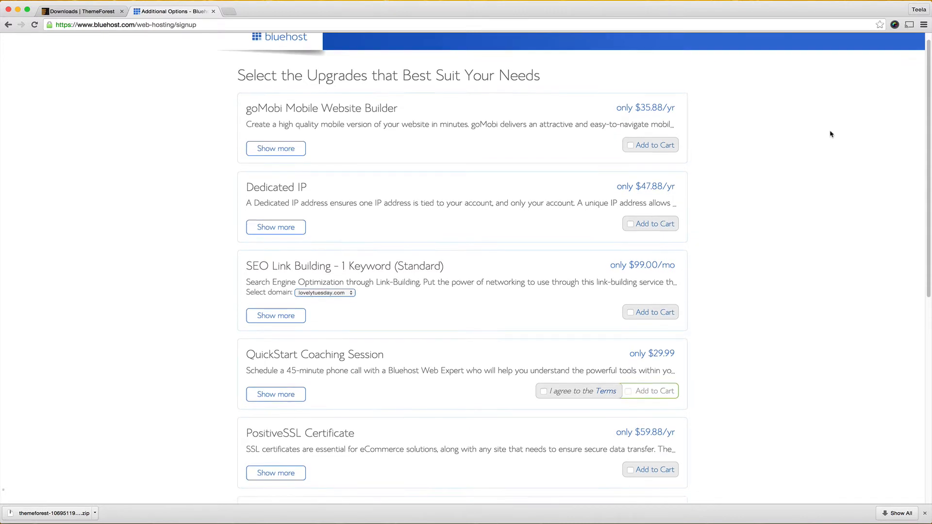
{"action": "scroll", "scroll_direction": "down", "scroll_amount": 3}
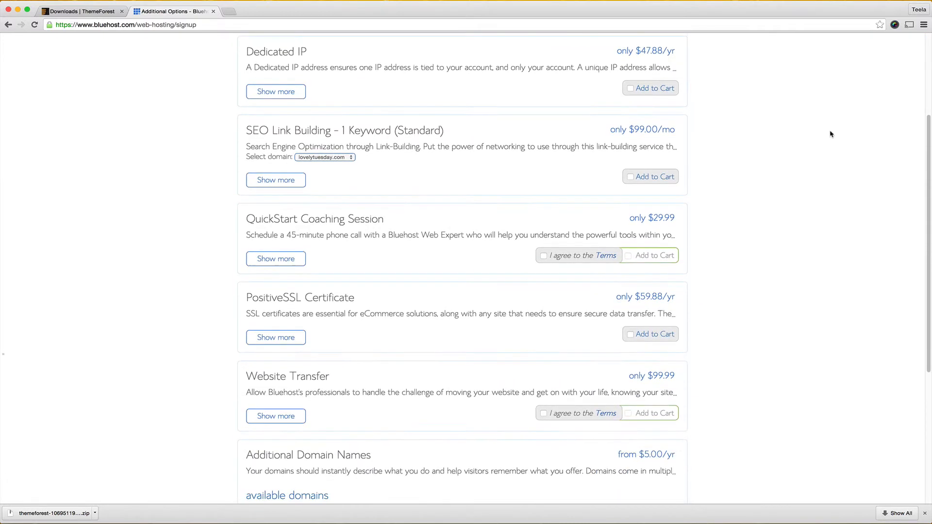
{"action": "scroll", "scroll_direction": "down", "scroll_amount": 3}
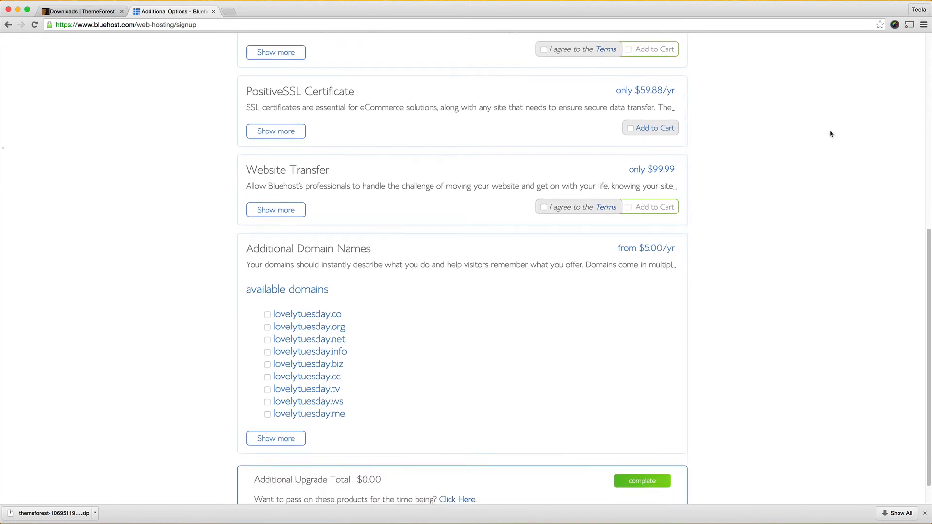
{"action": "scroll", "scroll_direction": "down", "scroll_amount": 3}
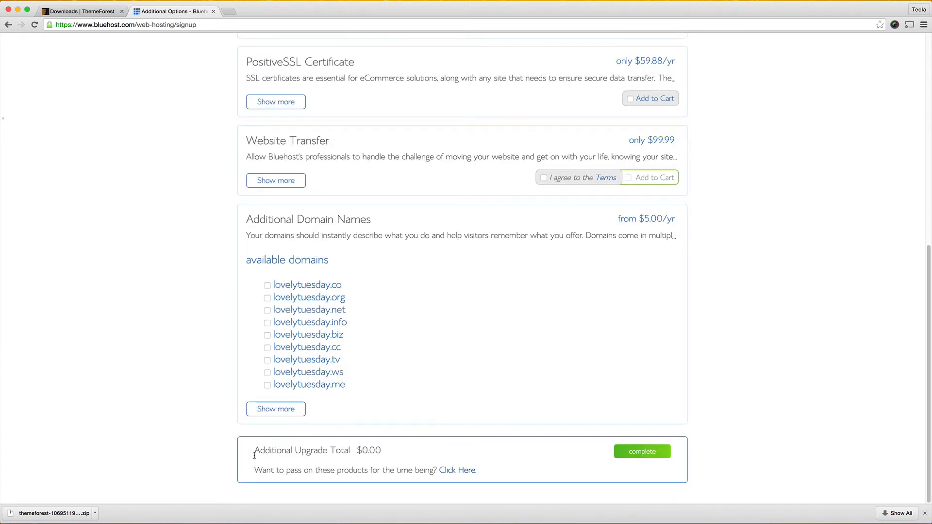
{"action": "mouse_move", "coordinate": [351, 458]}
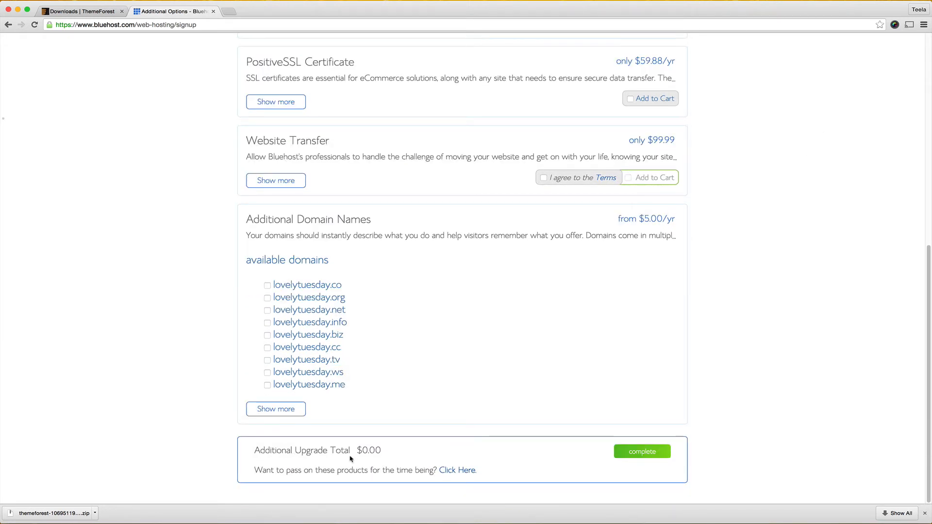
{"action": "mouse_move", "coordinate": [642, 452]}
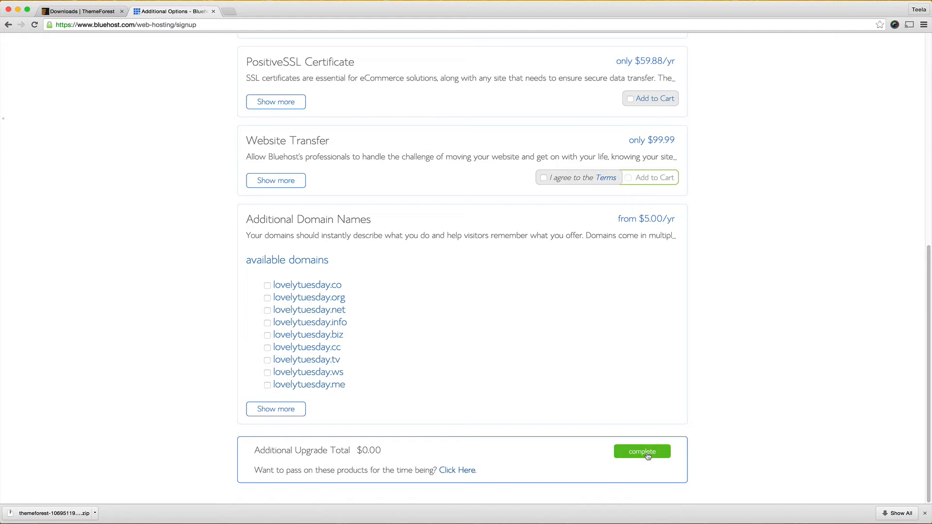
{"action": "left_click", "coordinate": [642, 451]}
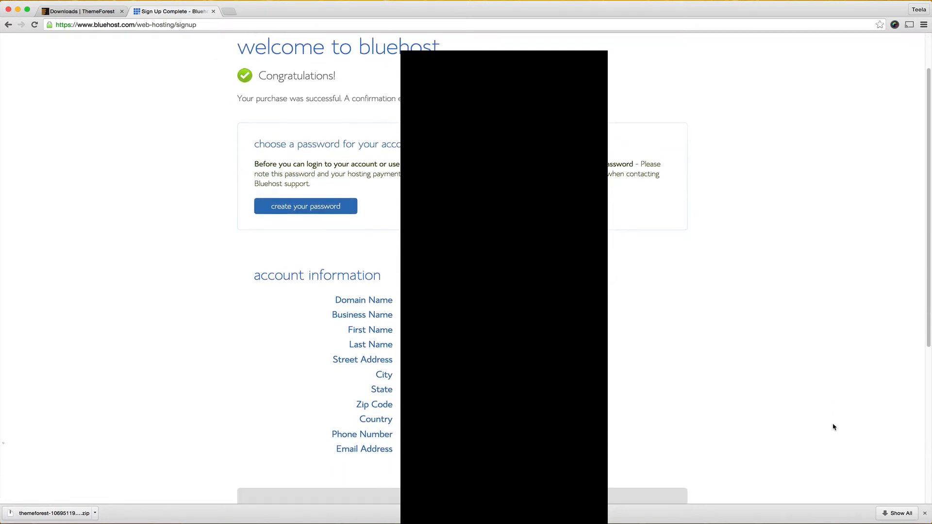
Agree to the terms and create the new account password
{"action": "scroll", "scroll_direction": "up", "scroll_amount": 3}
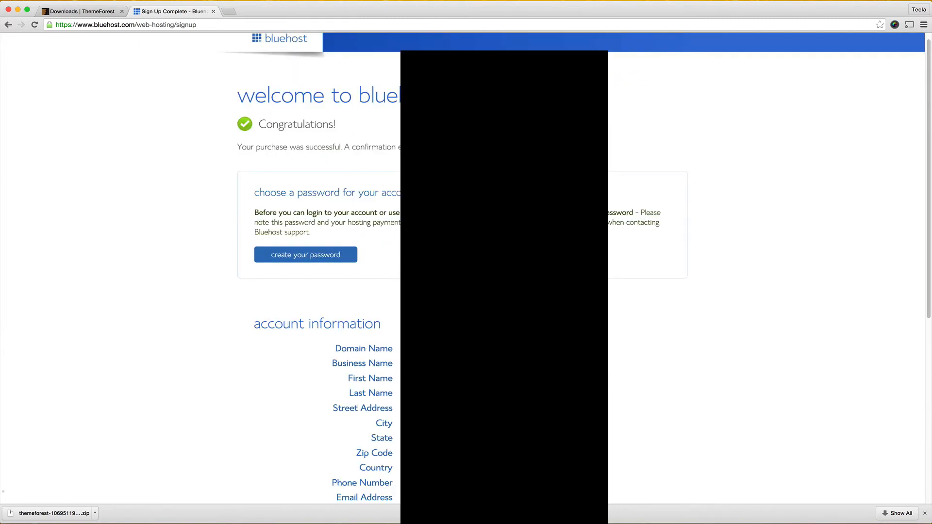
{"action": "left_click", "coordinate": [306, 255]}
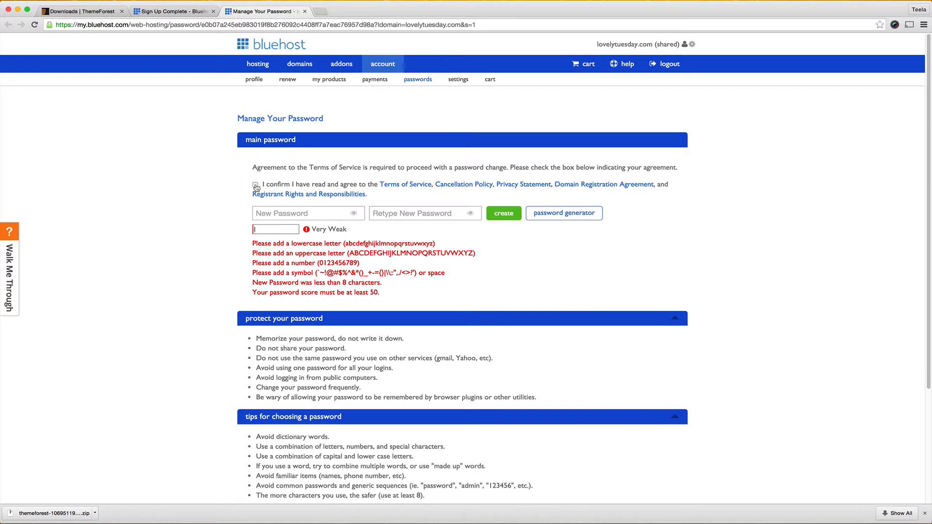
{"action": "left_click", "coordinate": [255, 184]}
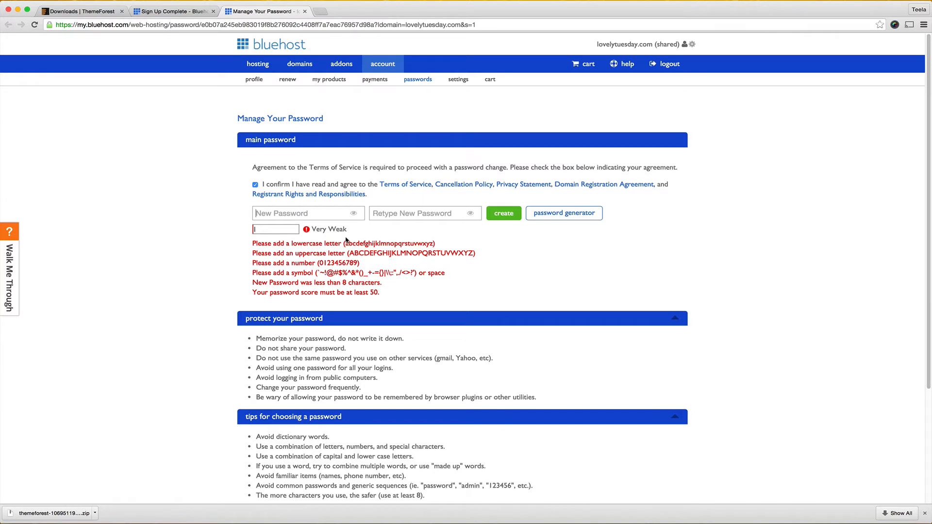
{"action": "mouse_move", "coordinate": [345, 299]}
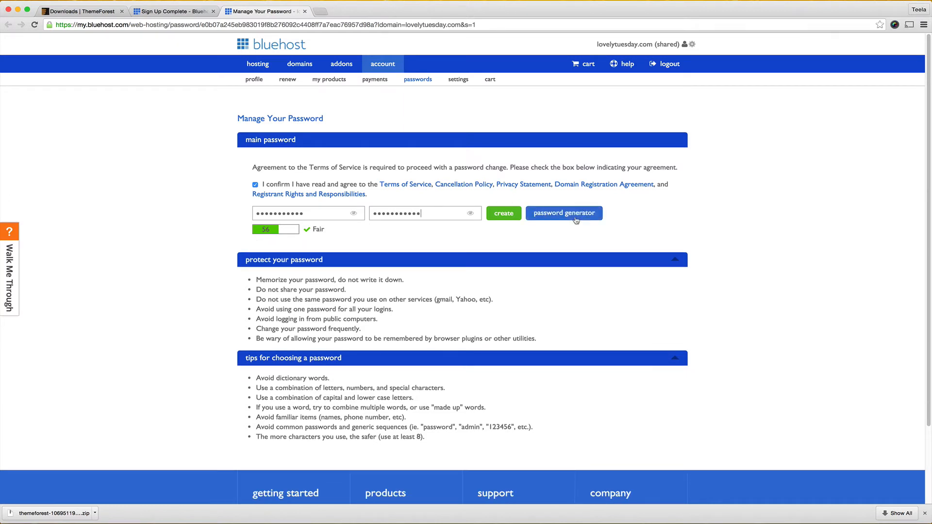
{"action": "mouse_move", "coordinate": [653, 213]}
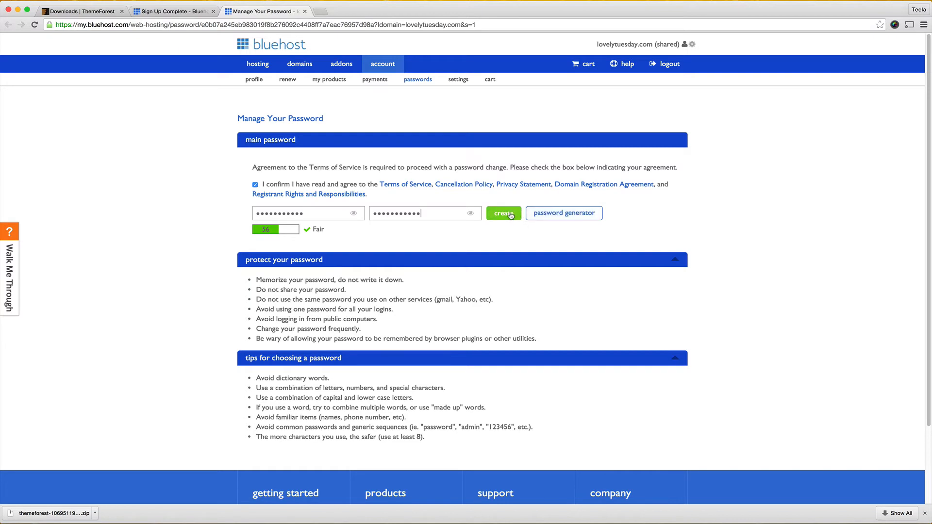
{"action": "left_click", "coordinate": [503, 213]}
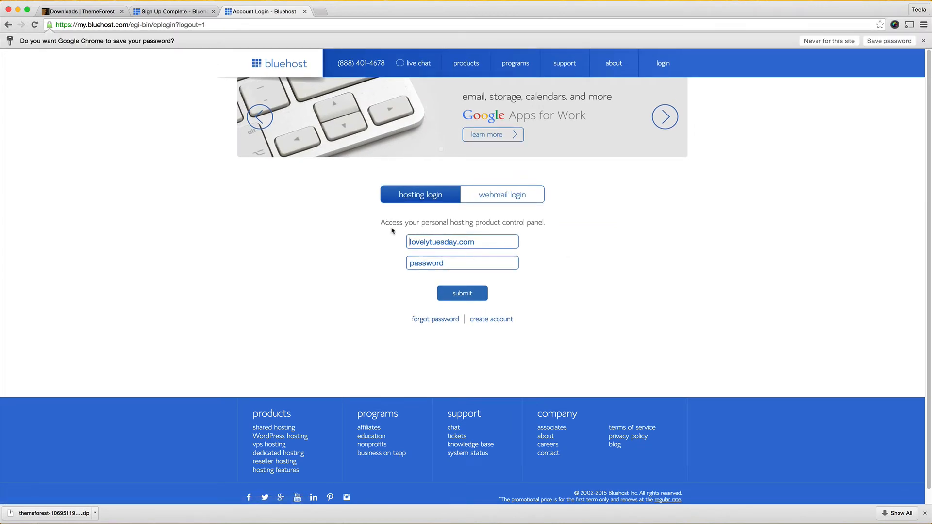
{"action": "mouse_move", "coordinate": [473, 268]}
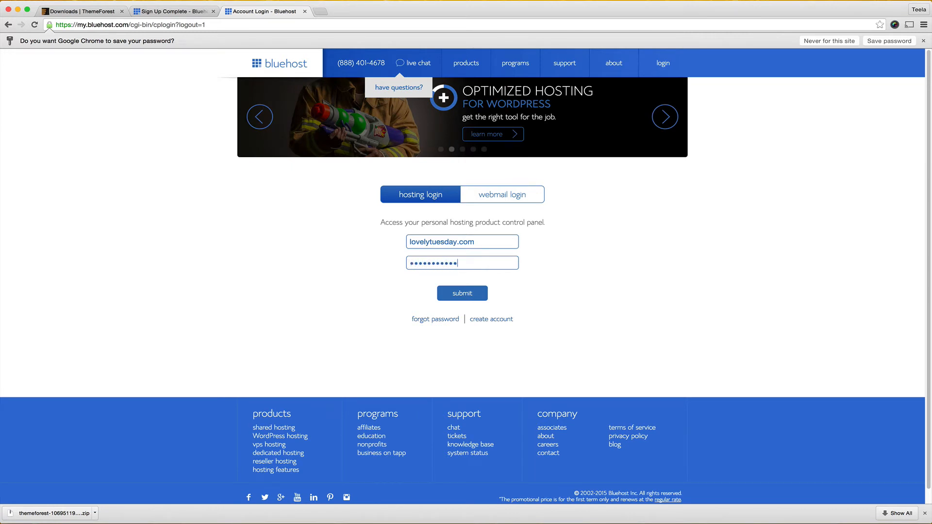
Log in to the lovelytuesday.com hosting account and decline with 'No thanks, I'm not interested'
{"action": "left_click", "coordinate": [462, 293]}
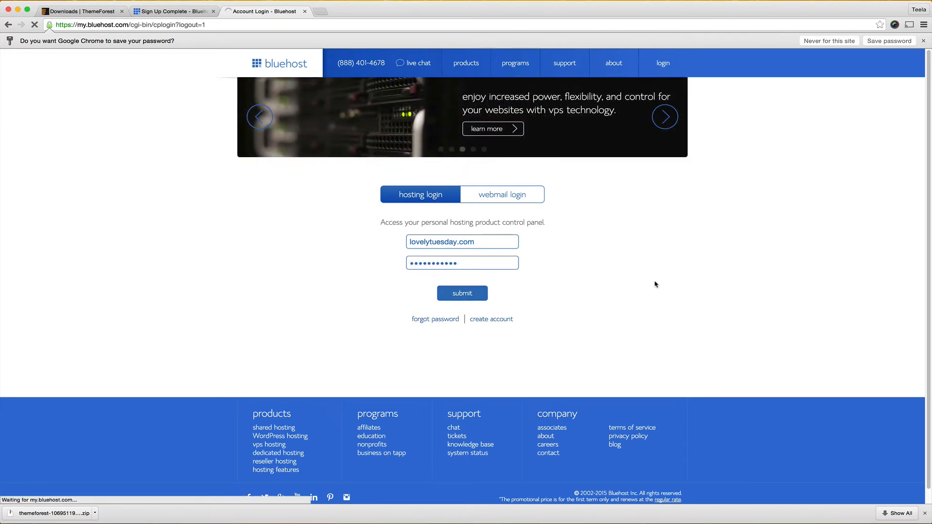
{"action": "left_click", "coordinate": [462, 294]}
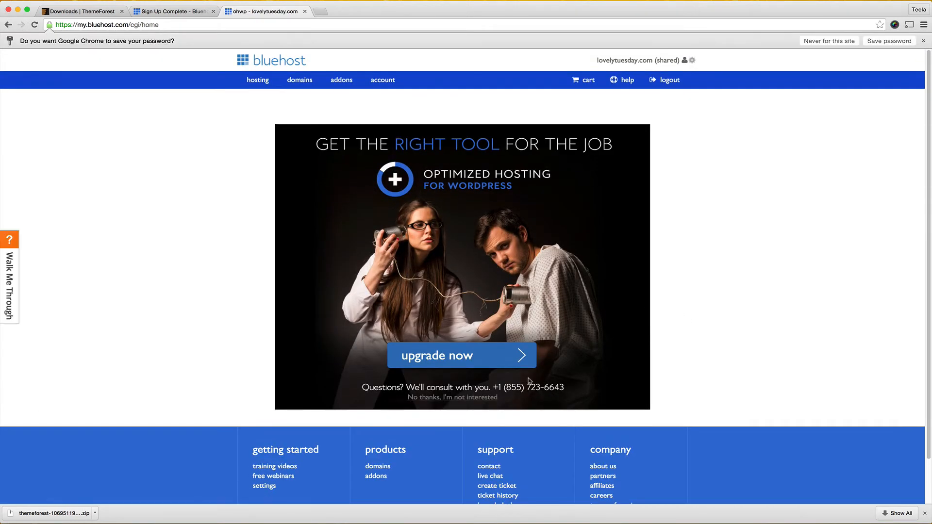
{"action": "left_click", "coordinate": [451, 397]}
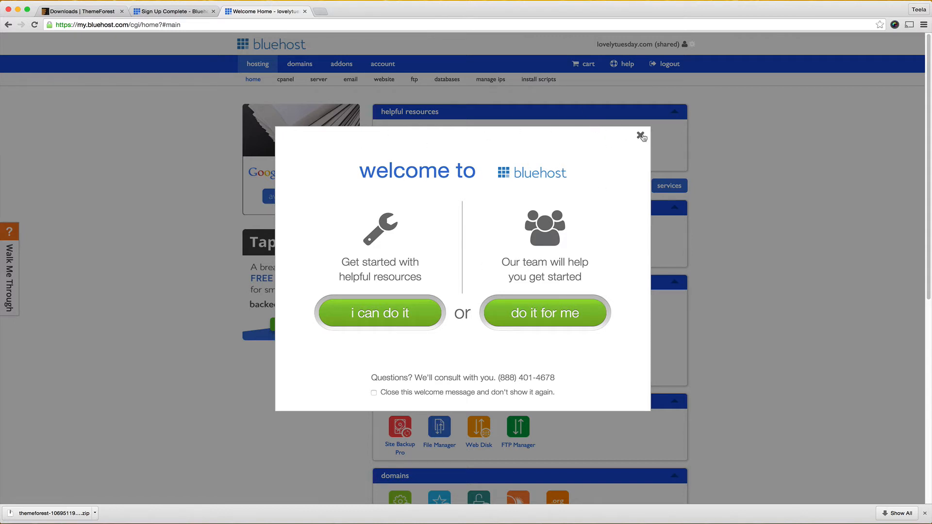
Dismiss the welcome message and launch Install WordPress from the website section
{"action": "left_click", "coordinate": [641, 136]}
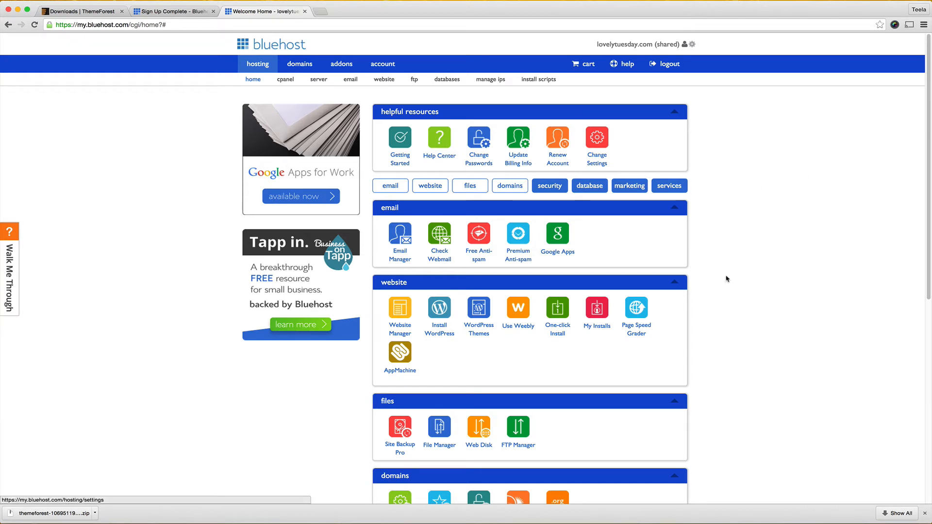
{"action": "scroll", "scroll_direction": "down", "scroll_amount": 3}
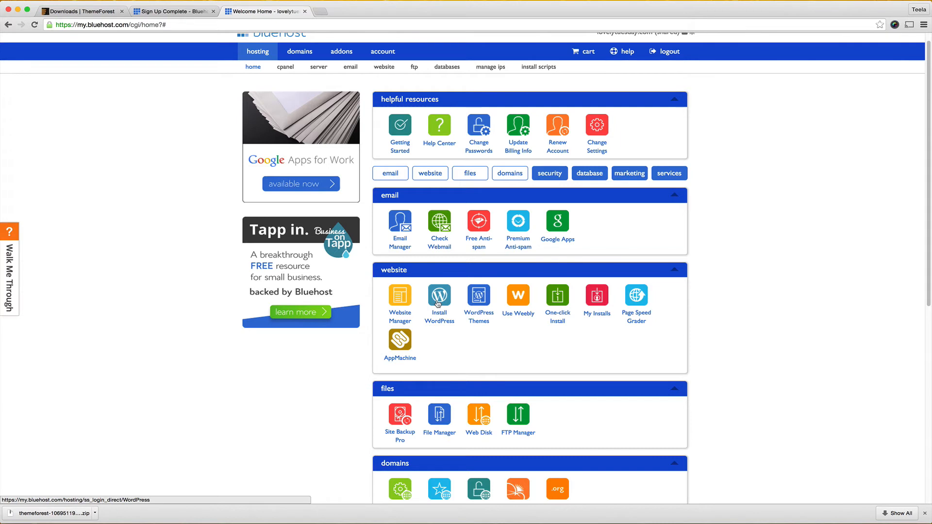
{"action": "left_click", "coordinate": [439, 295]}
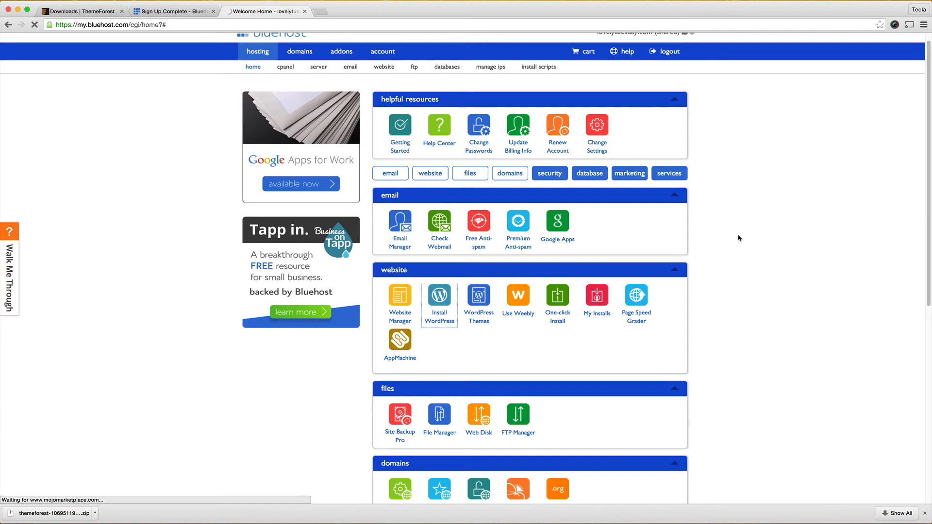
{"action": "left_click", "coordinate": [439, 299]}
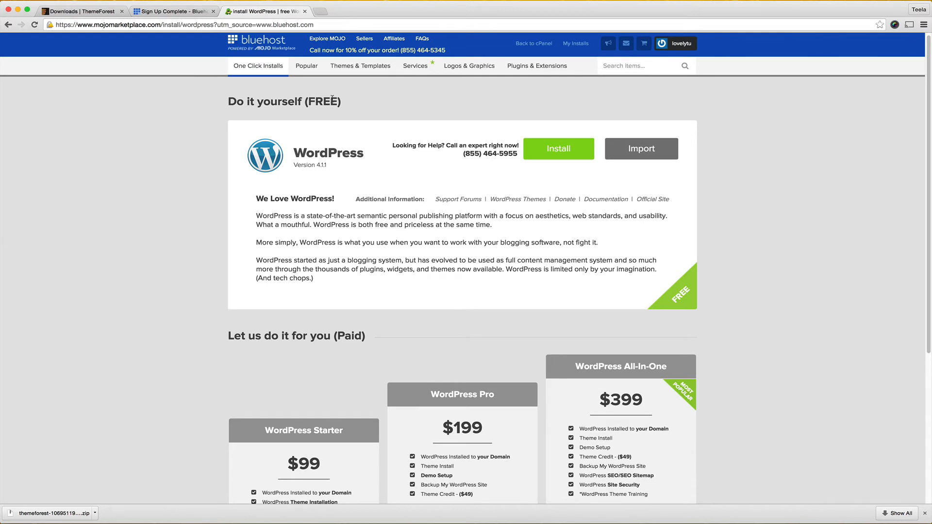
{"action": "mouse_move", "coordinate": [441, 99]}
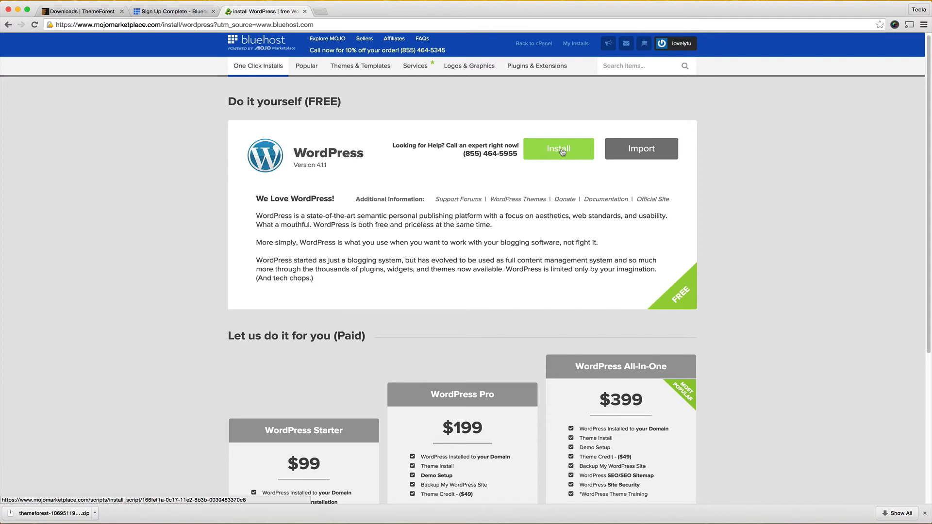
Begin the free do-it-yourself WordPress install and check the lovelytuesday.com domain
{"action": "left_click", "coordinate": [557, 149]}
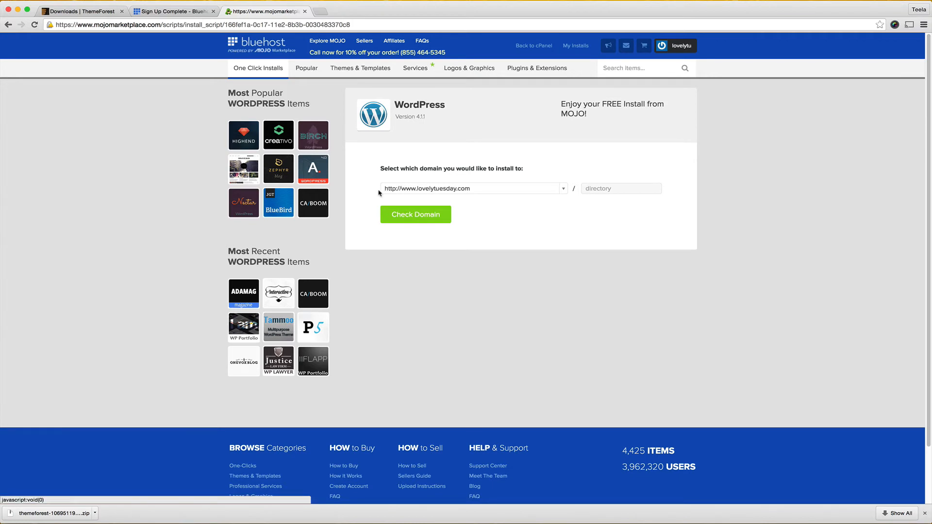
{"action": "mouse_move", "coordinate": [550, 248]}
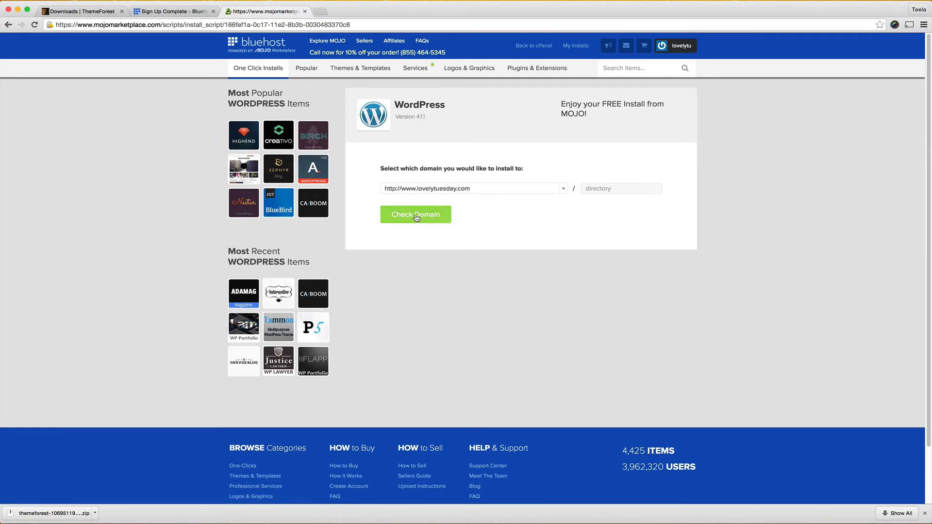
{"action": "left_click", "coordinate": [415, 214]}
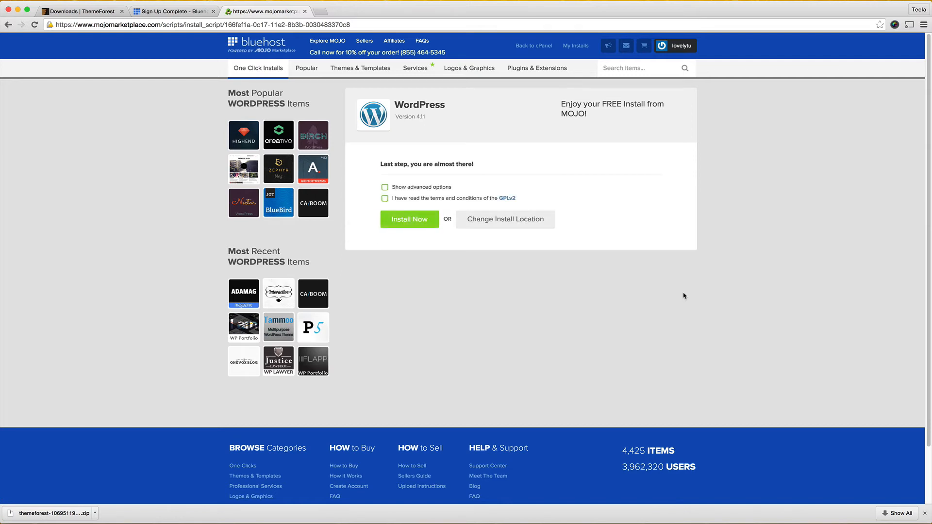
{"action": "mouse_move", "coordinate": [463, 176]}
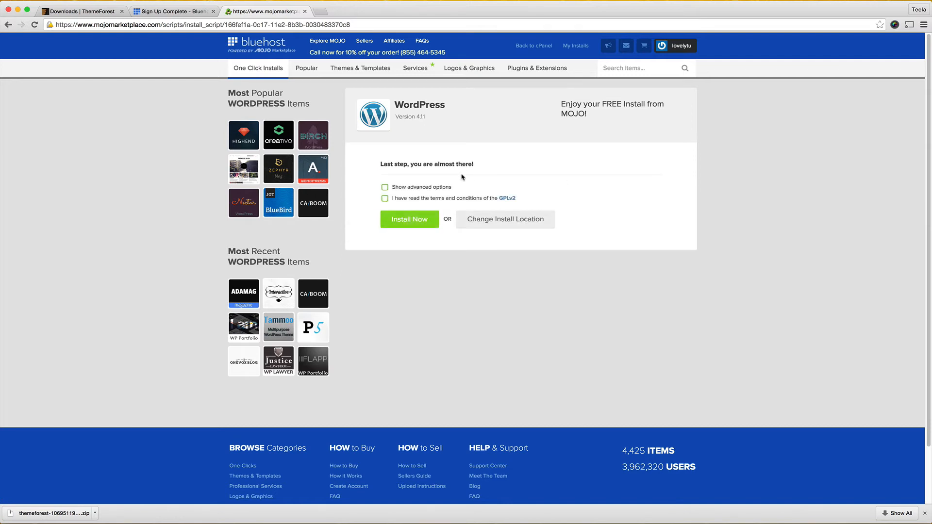
Accept the GPLv2 terms, set login admin / password in advanced options, and start the install
{"action": "left_click", "coordinate": [385, 198]}
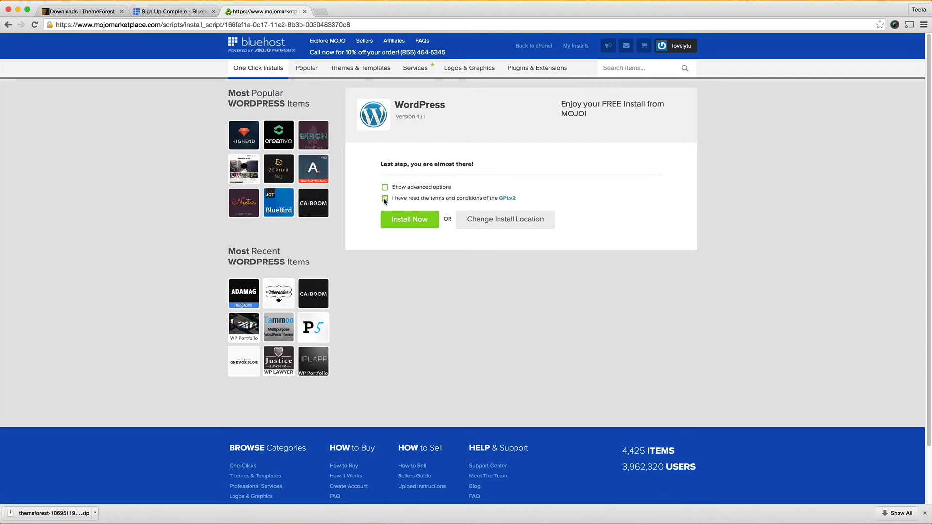
{"action": "left_click", "coordinate": [385, 198]}
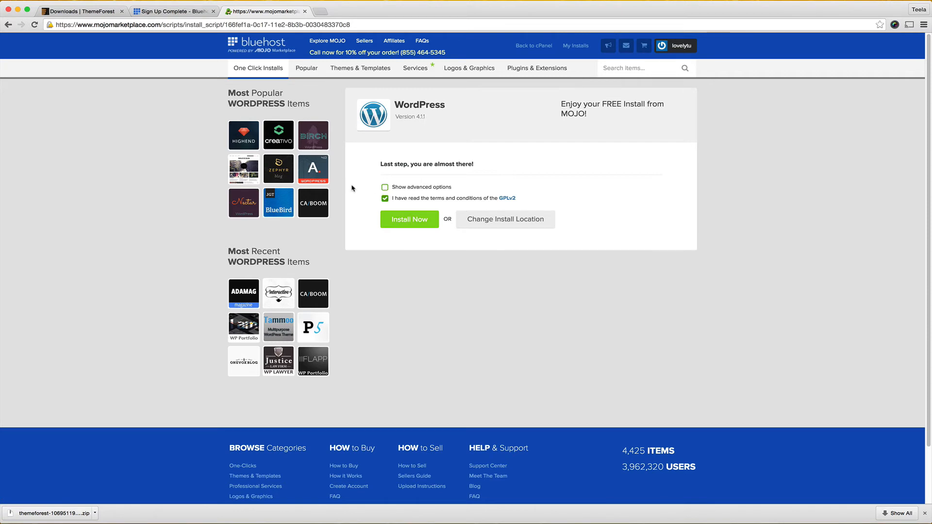
{"action": "left_click", "coordinate": [385, 186]}
{"action": "type", "text": "a"}
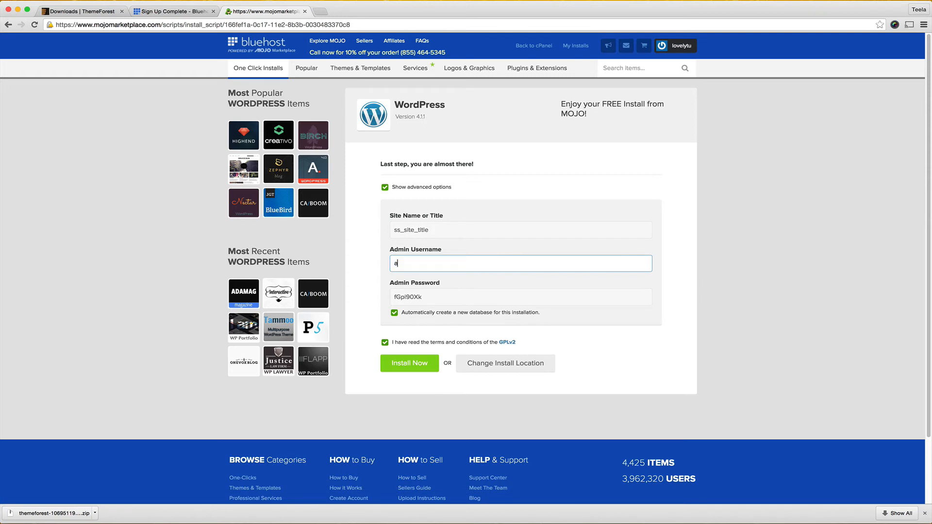
{"action": "type", "text": "dmin"}
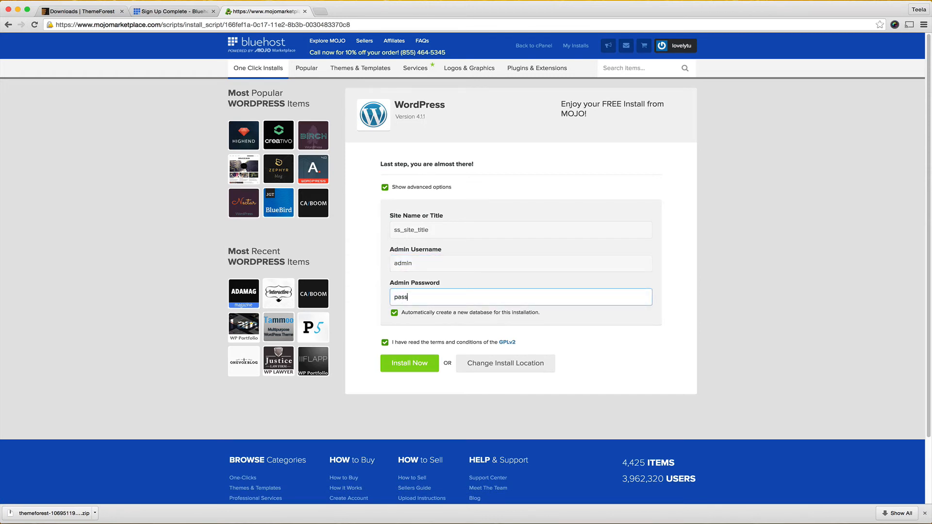
{"action": "type", "text": "word"}
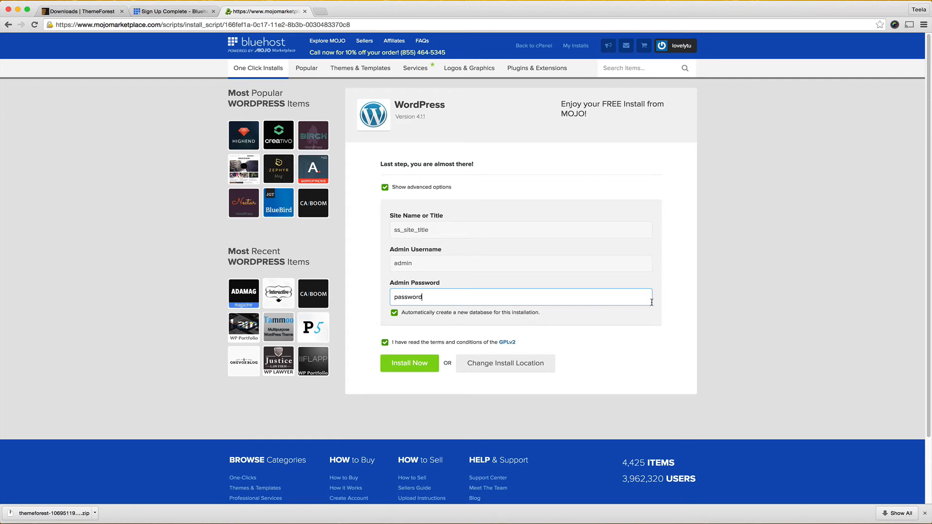
{"action": "mouse_move", "coordinate": [464, 339]}
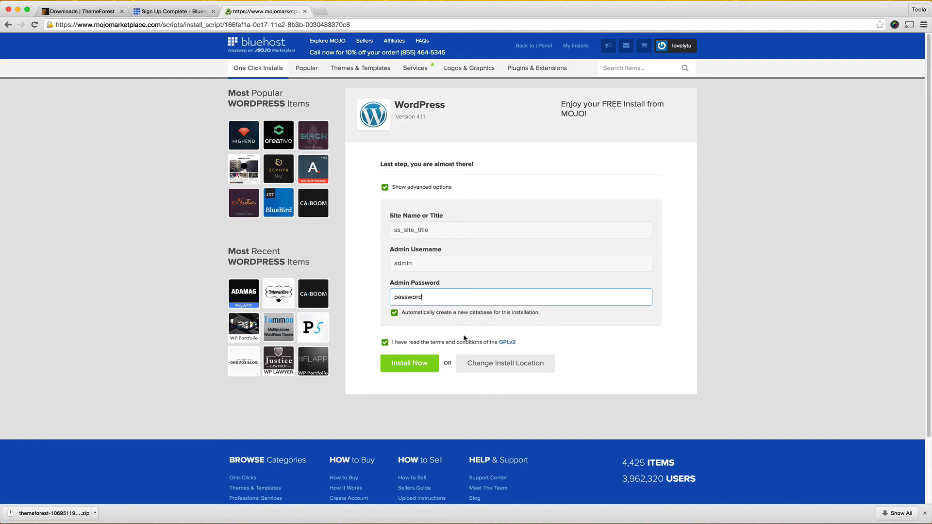
{"action": "left_click", "coordinate": [409, 363]}
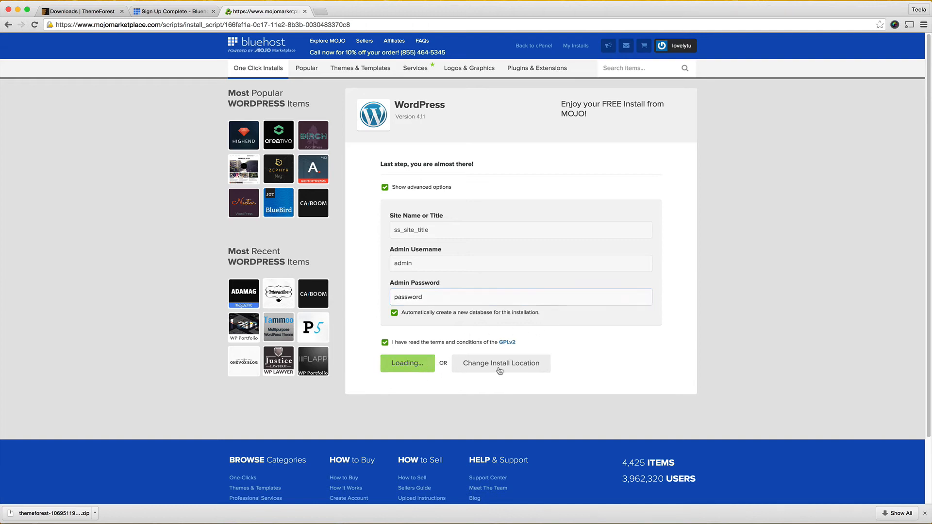
Let the install finish and view the finished install's credentials from the banner
{"action": "left_click", "coordinate": [407, 363]}
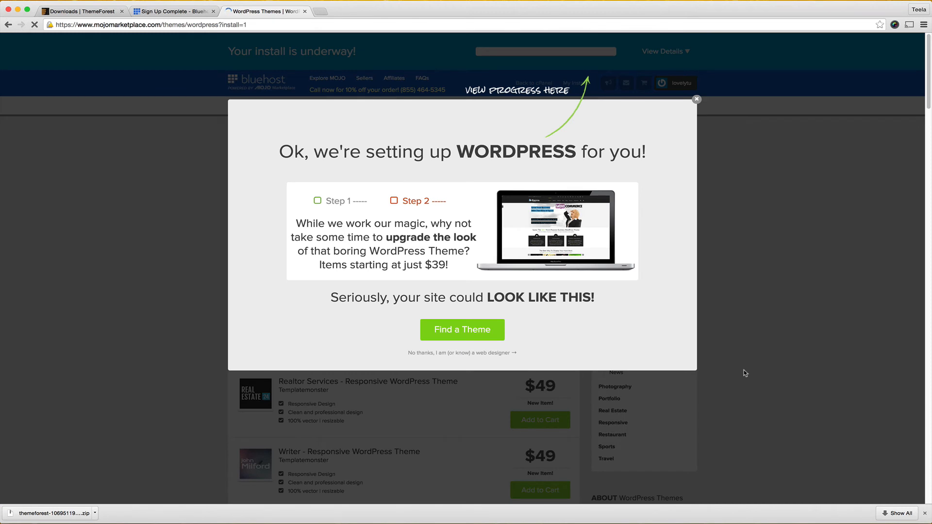
{"action": "mouse_move", "coordinate": [361, 247]}
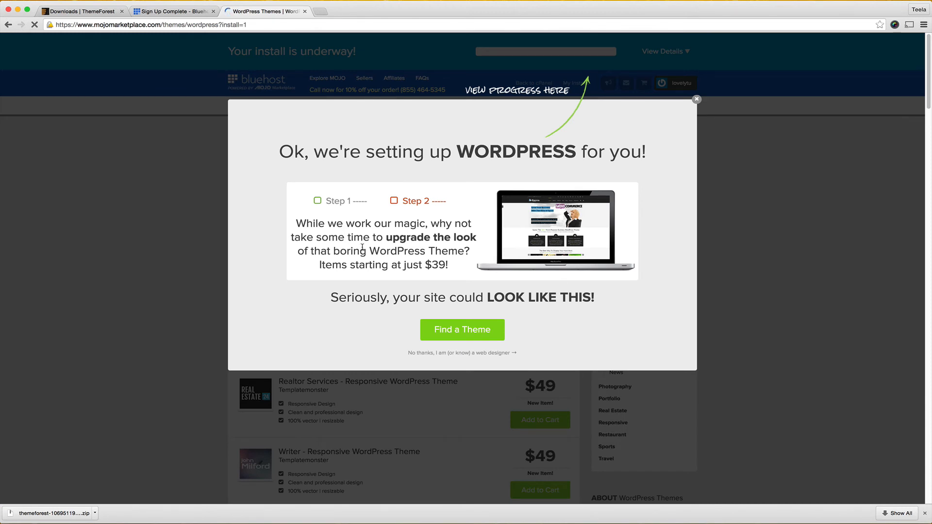
{"action": "mouse_move", "coordinate": [655, 133]}
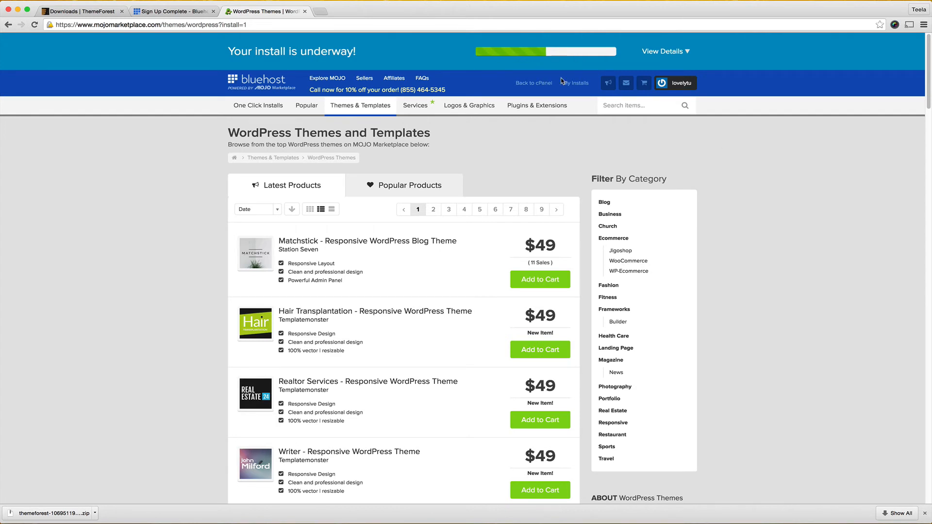
{"action": "mouse_move", "coordinate": [790, 226]}
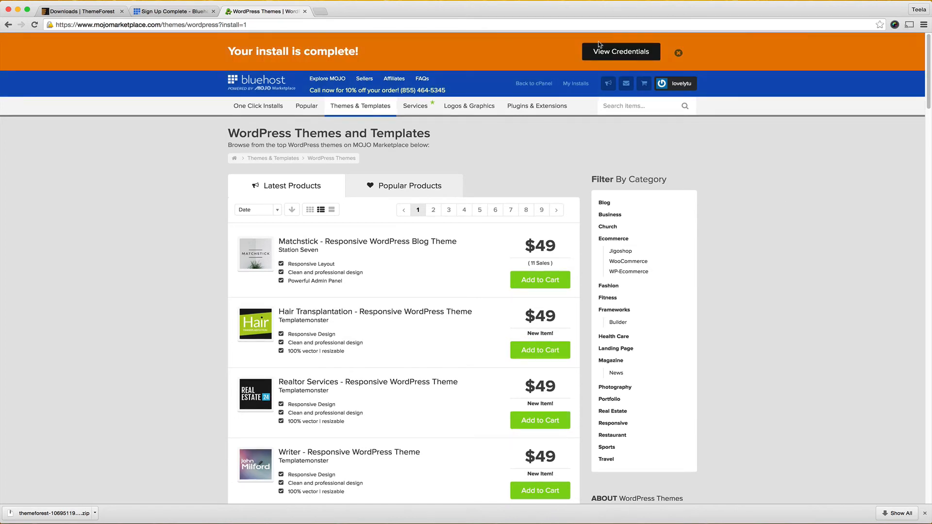
{"action": "mouse_move", "coordinate": [492, 65]}
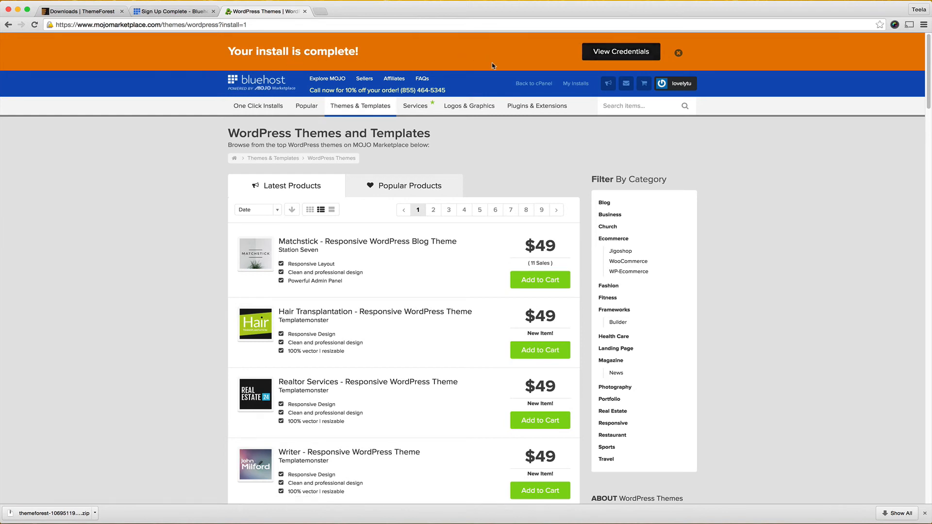
{"action": "left_click", "coordinate": [607, 82]}
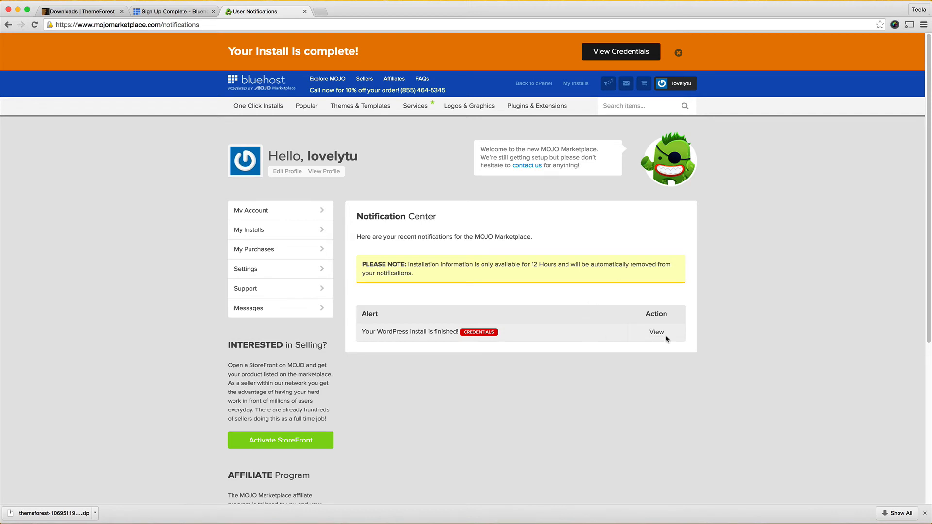
View the finished install's credentials: lovelytuesday.com site URL, admin URL, username and password
{"action": "left_click", "coordinate": [656, 332]}
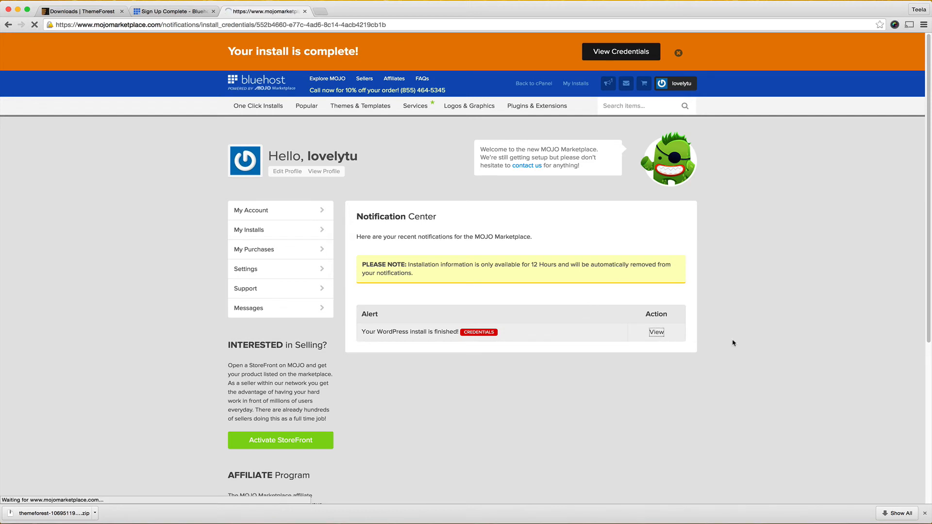
{"action": "left_click", "coordinate": [658, 332]}
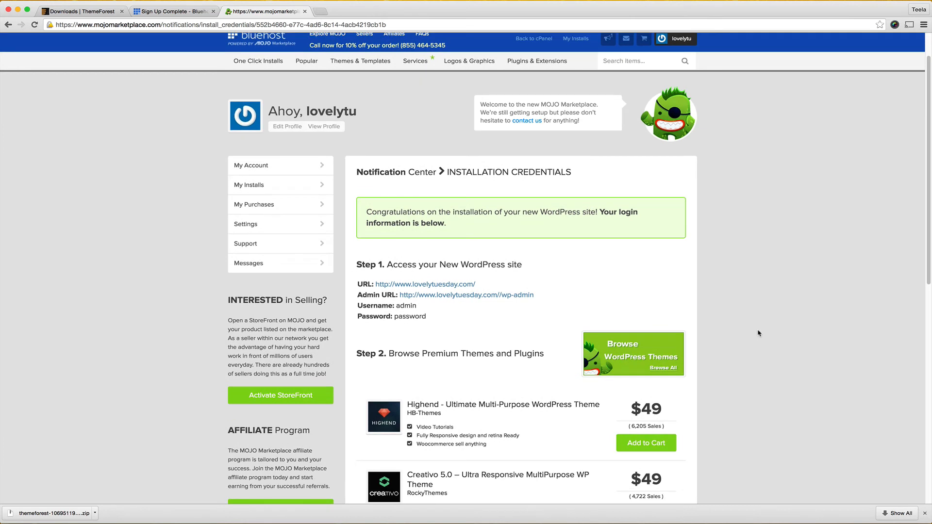
{"action": "scroll", "scroll_direction": "down", "scroll_amount": 3}
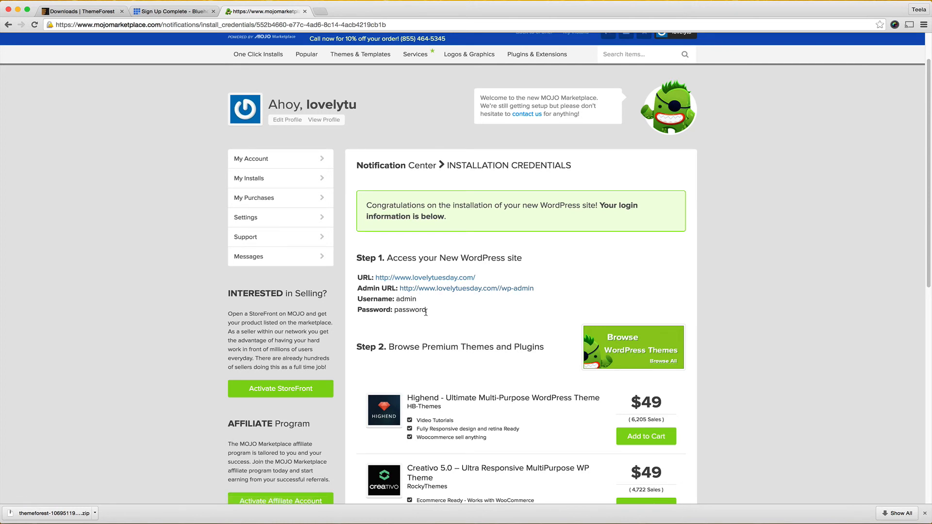
{"action": "mouse_move", "coordinate": [501, 292]}
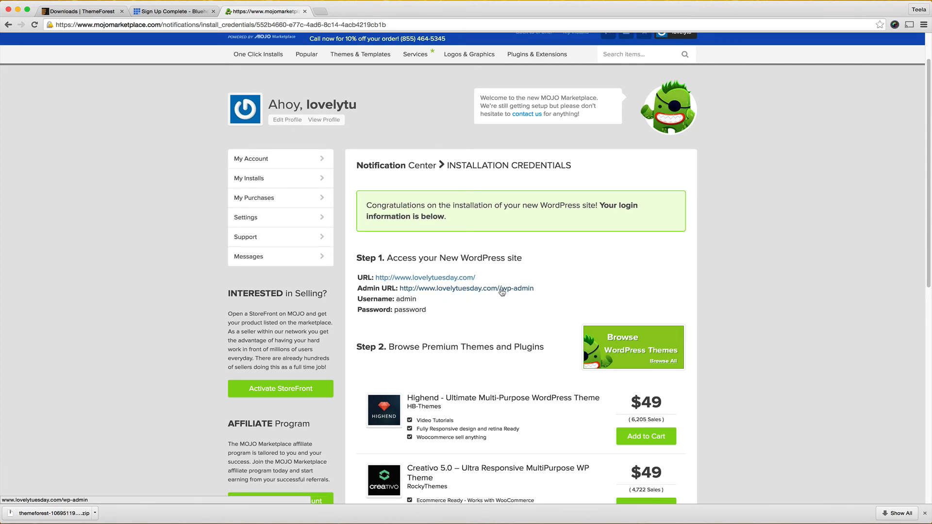
Sign in to the lovelytuesday.com admin as admin and reach the dashboard
{"action": "left_click", "coordinate": [470, 288]}
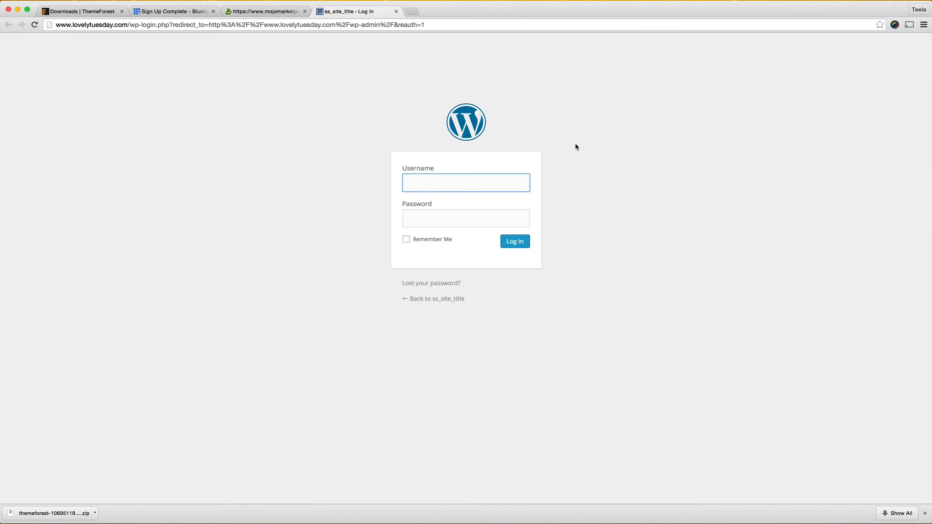
{"action": "type", "text": "admin"}
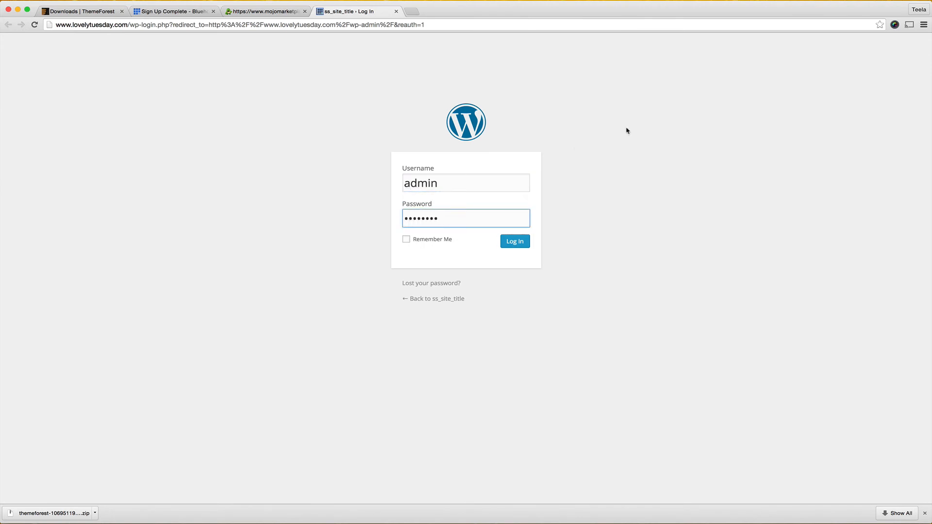
{"action": "mouse_move", "coordinate": [406, 246]}
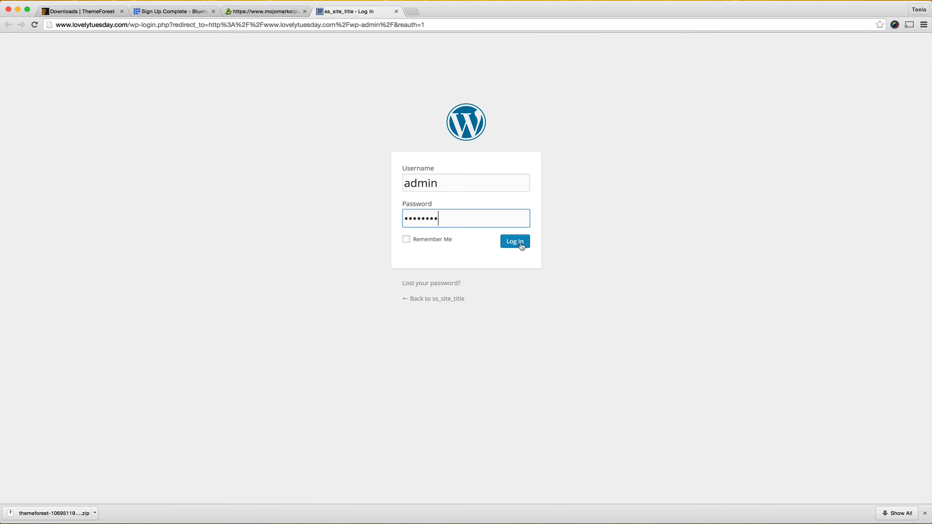
{"action": "left_click", "coordinate": [514, 242]}
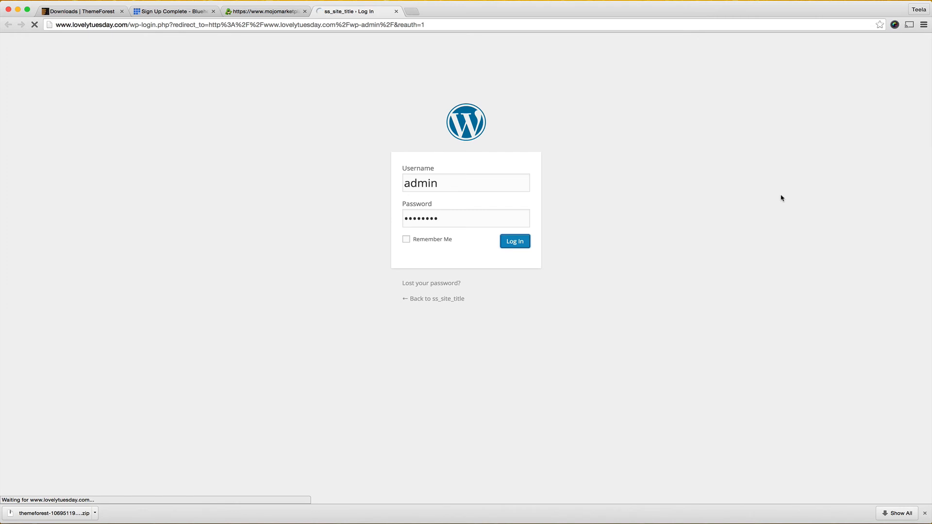
{"action": "left_click", "coordinate": [515, 241]}
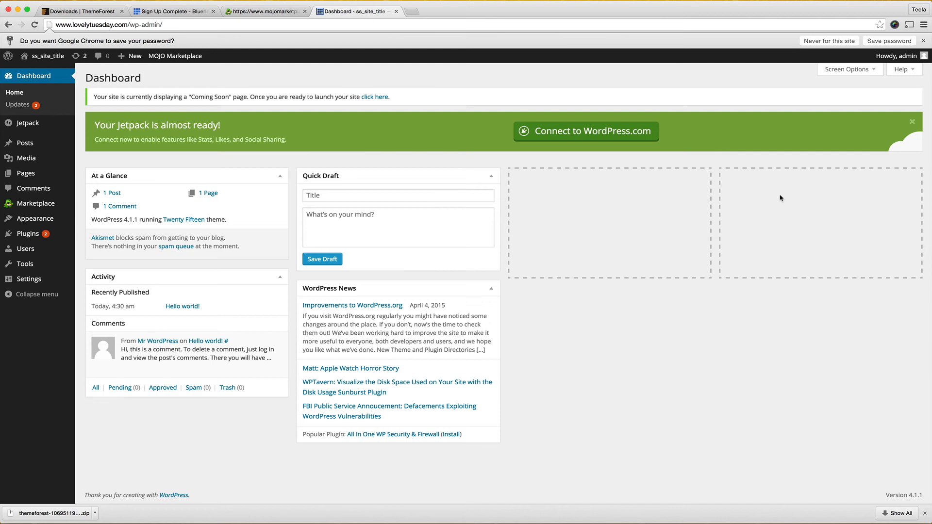
{"action": "mouse_move", "coordinate": [272, 187]}
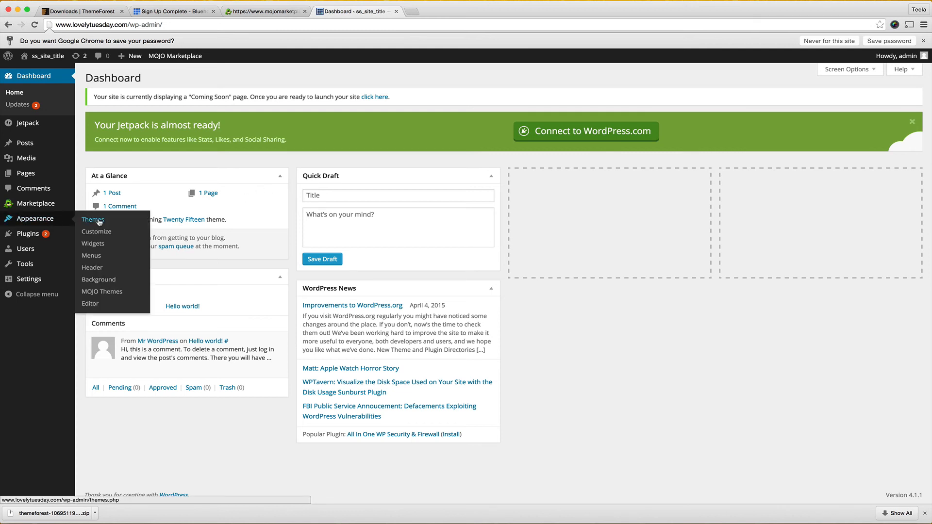
From Appearance > Themes > Add New, choose the downloaded Rosemary zip for upload
{"action": "left_click", "coordinate": [93, 220]}
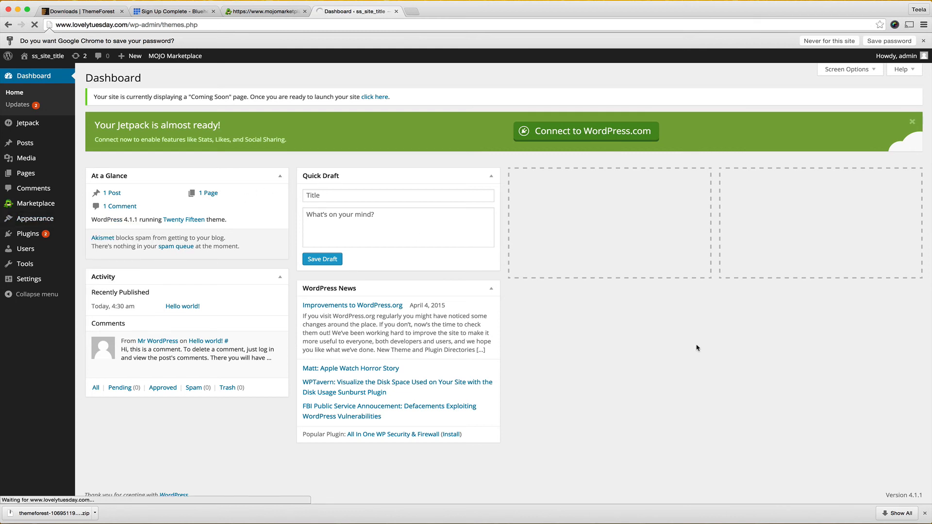
{"action": "left_click", "coordinate": [30, 219]}
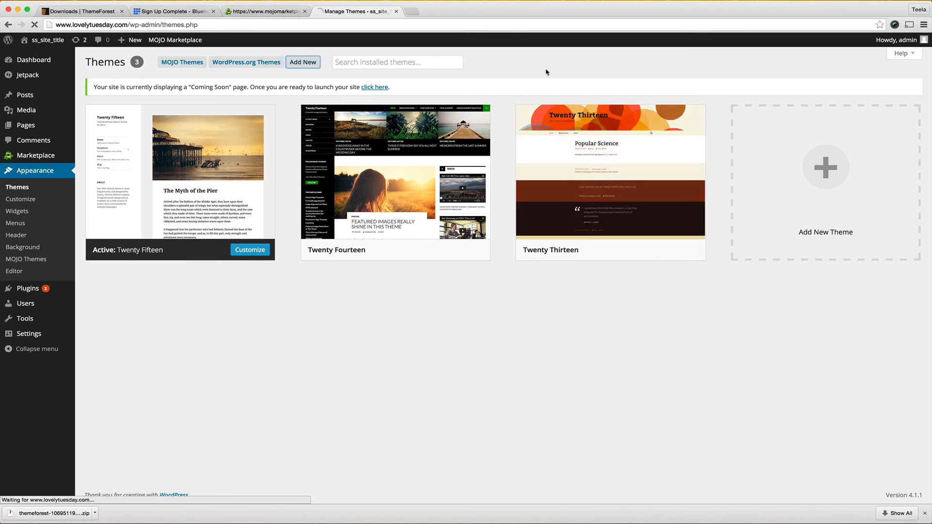
{"action": "left_click", "coordinate": [303, 63]}
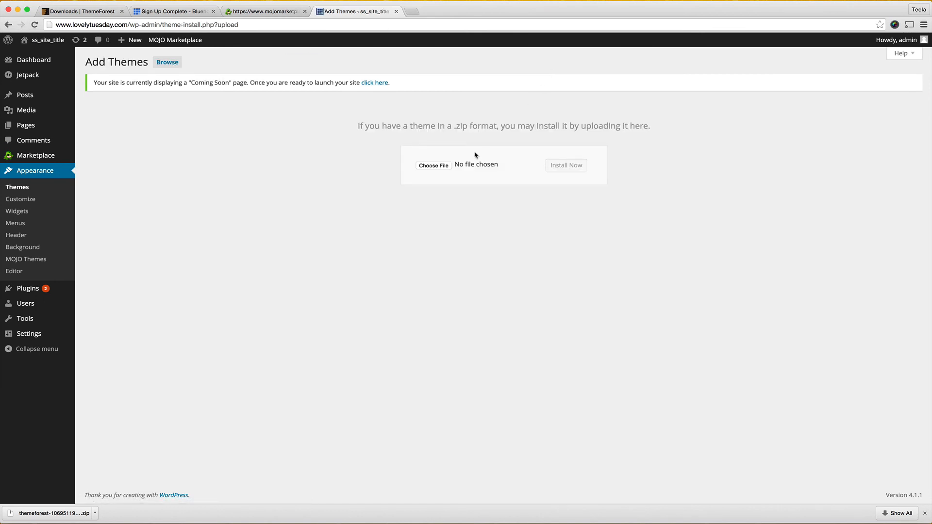
{"action": "left_click", "coordinate": [433, 165]}
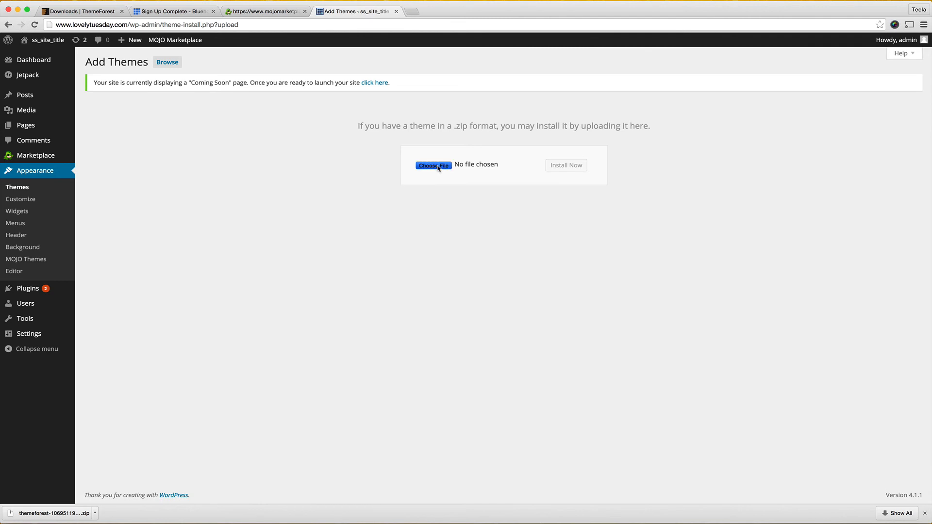
{"action": "left_click", "coordinate": [433, 165]}
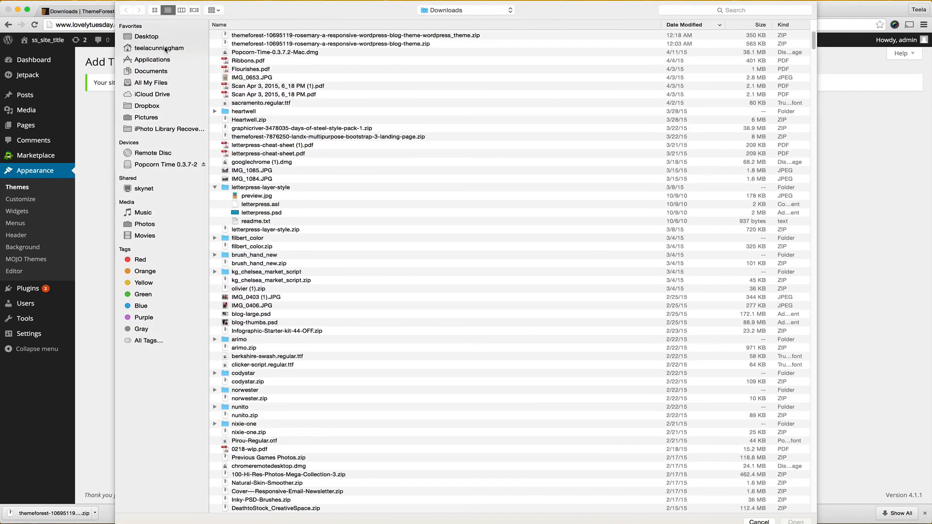
{"action": "left_click", "coordinate": [159, 48]}
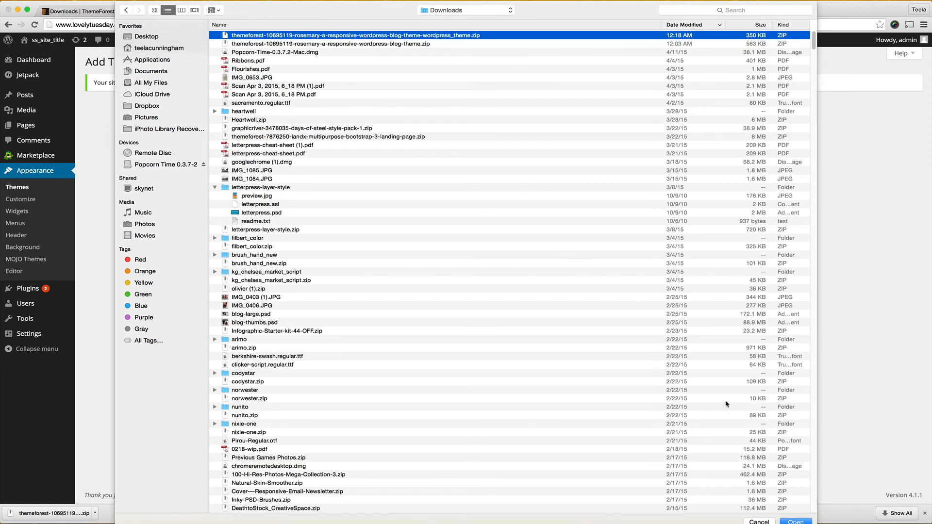
{"action": "left_click", "coordinate": [795, 522]}
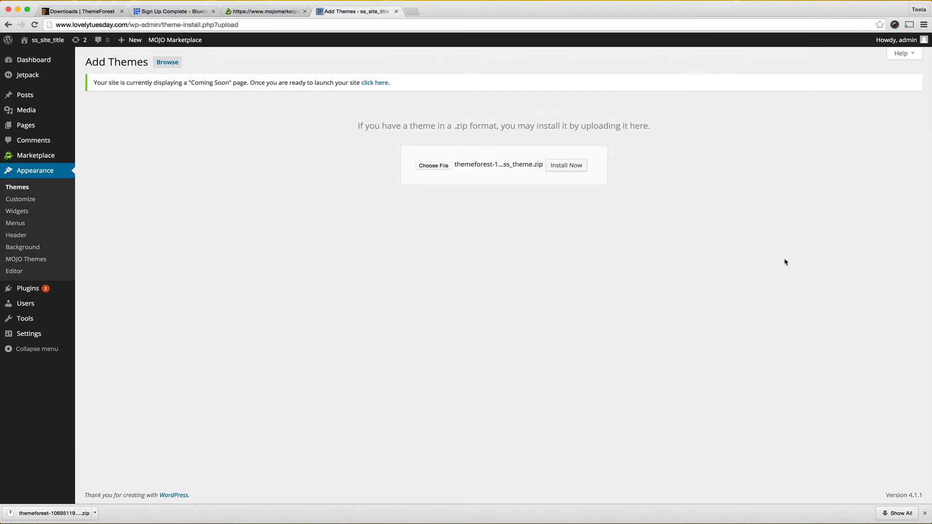
Install the uploaded Rosemary theme until it reports success
{"action": "left_click", "coordinate": [565, 165]}
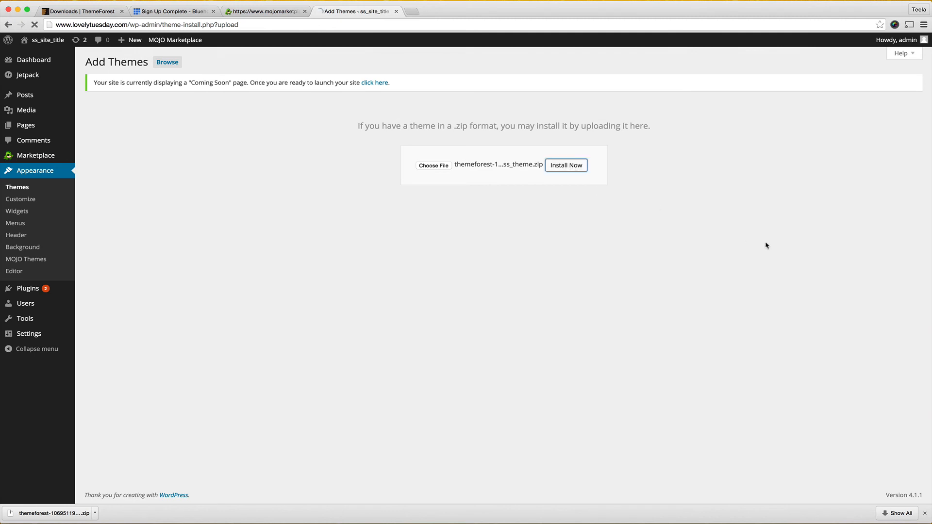
{"action": "left_click", "coordinate": [565, 165]}
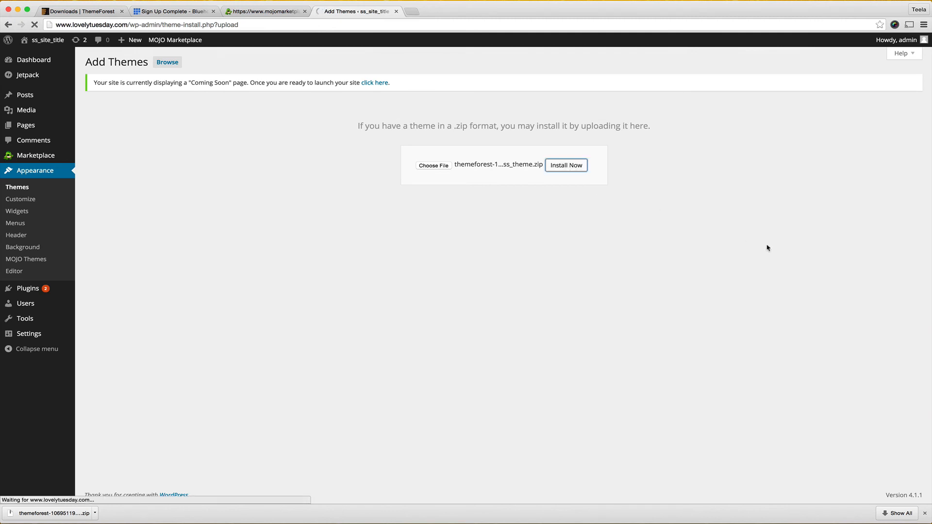
{"action": "left_click", "coordinate": [565, 165]}
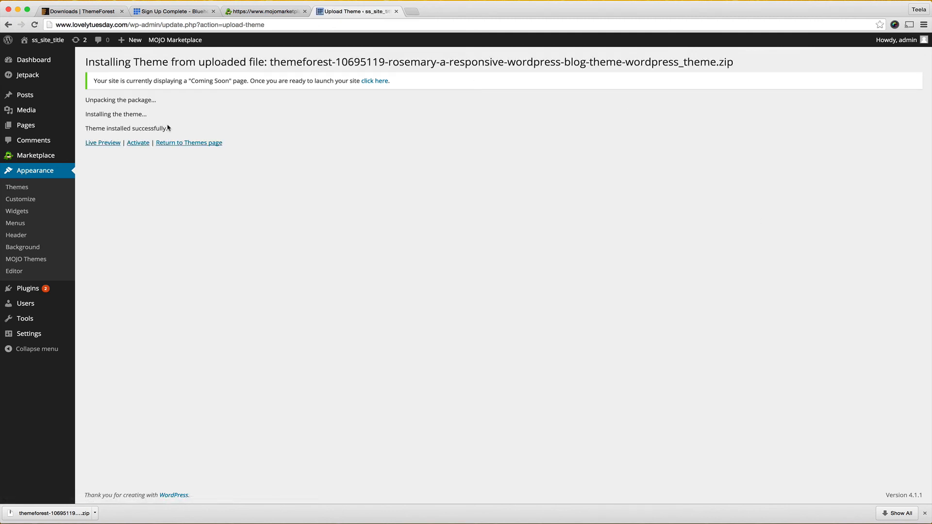
{"action": "mouse_move", "coordinate": [118, 152]}
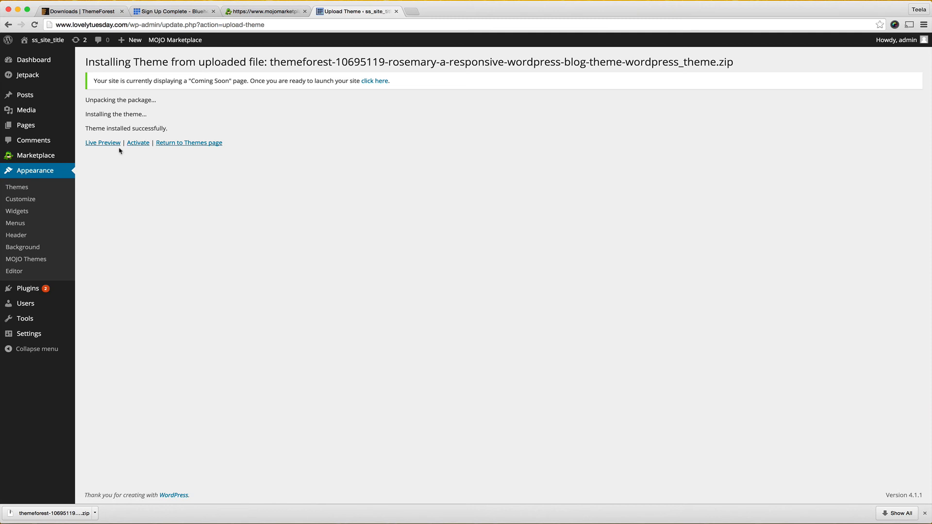
{"action": "mouse_move", "coordinate": [102, 142]}
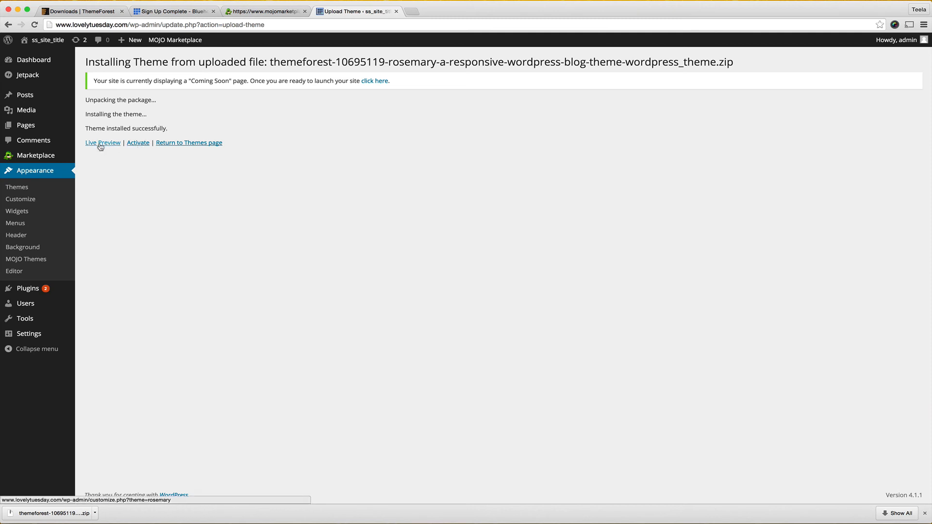
Live-preview Rosemary in the Customizer, then Save & Activate it as the site theme
{"action": "left_click", "coordinate": [102, 142]}
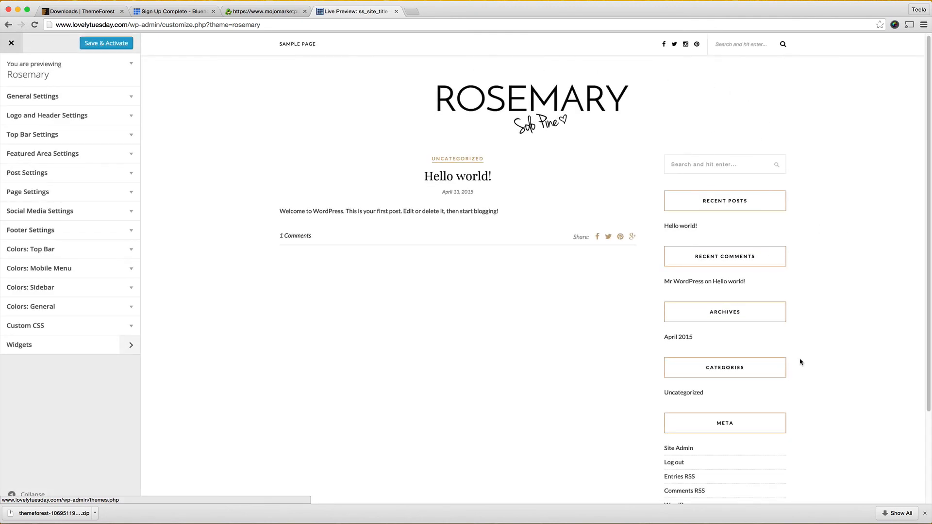
{"action": "mouse_move", "coordinate": [825, 359]}
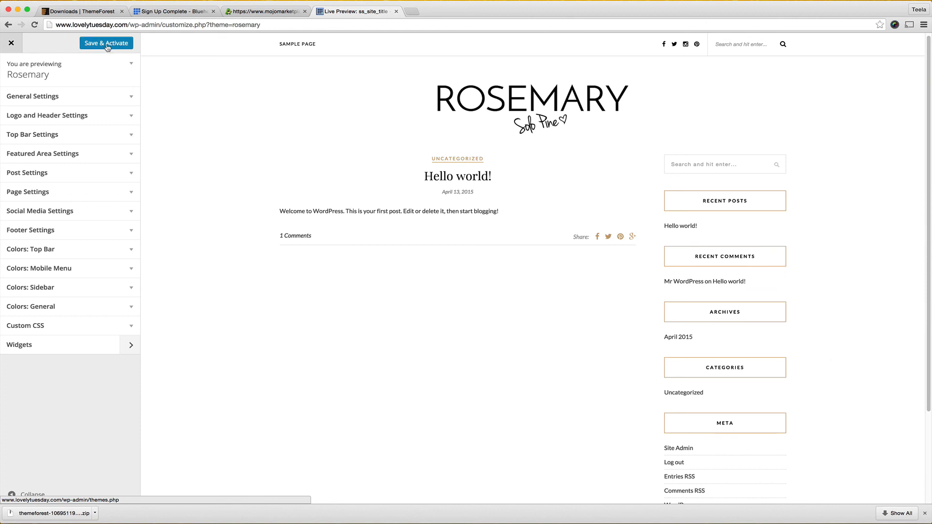
{"action": "left_click", "coordinate": [106, 43]}
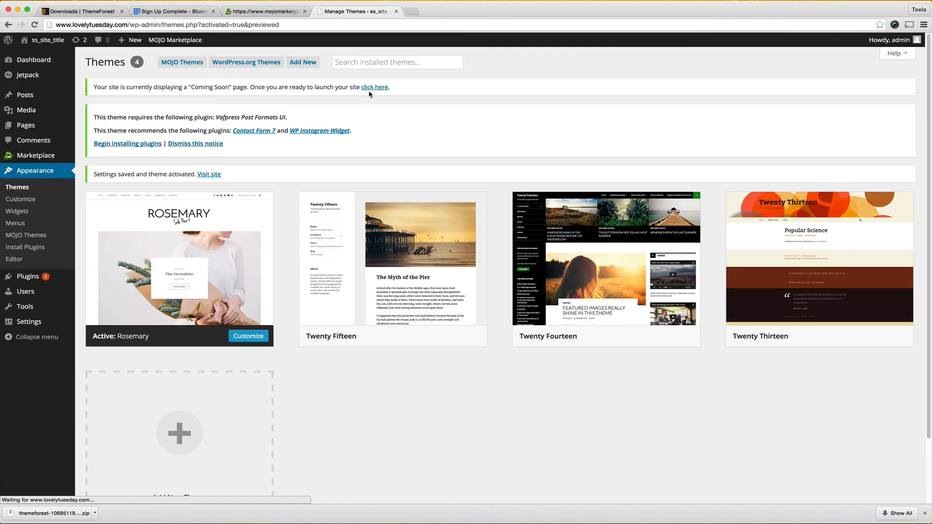
Visit lovelytuesday.com in a new tab to see the live Rosemary design
{"action": "left_click", "coordinate": [410, 11]}
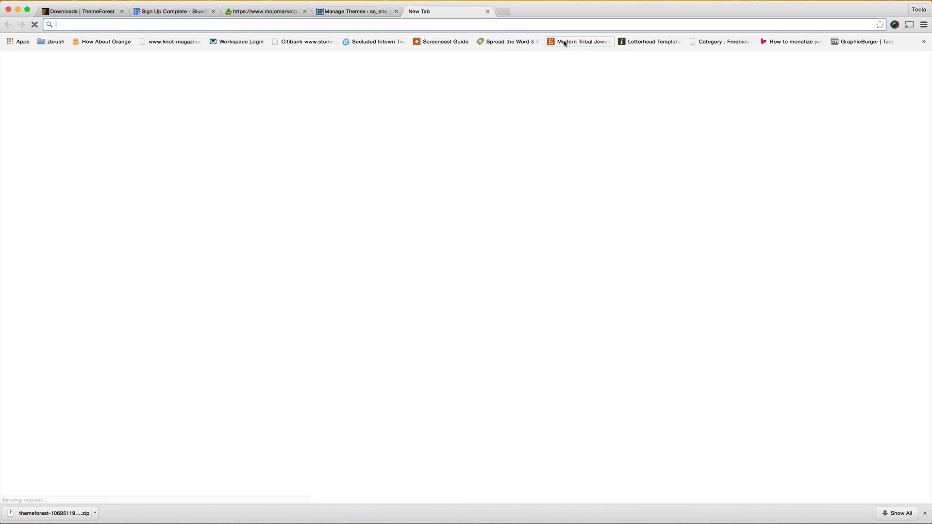
{"action": "type", "text": "lovelytuesday.com"}
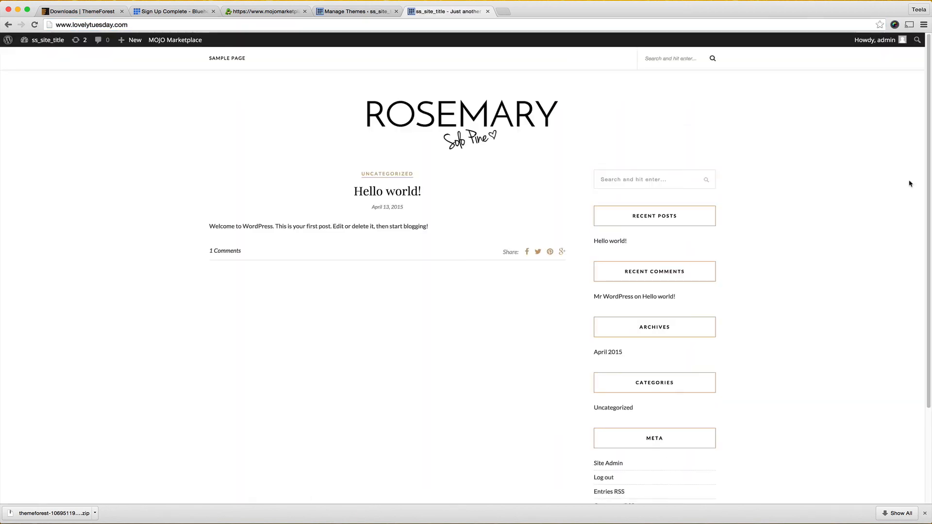
{"action": "mouse_move", "coordinate": [894, 181]}
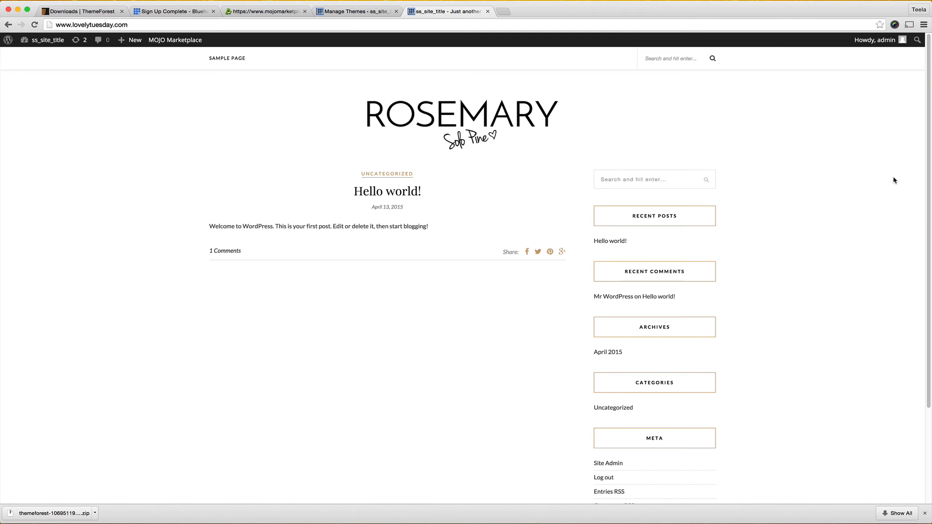
{"action": "mouse_move", "coordinate": [430, 140]}
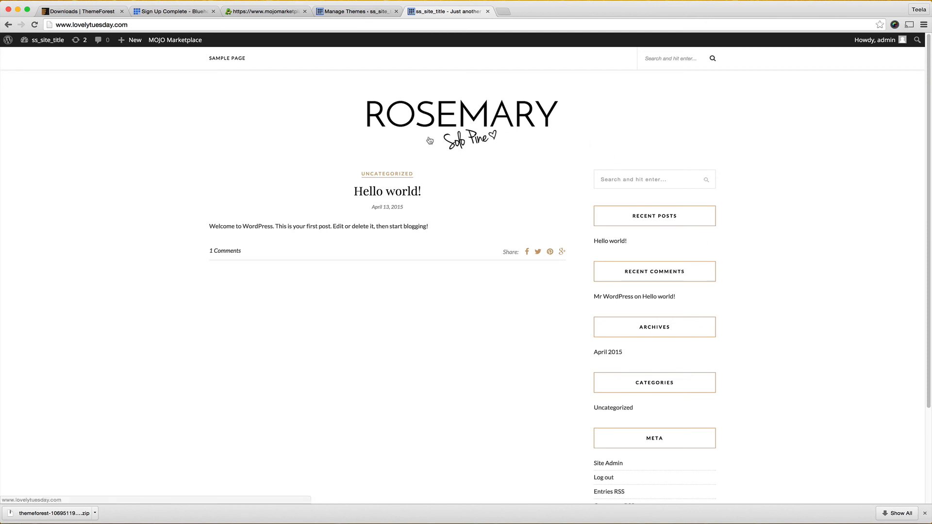
{"action": "mouse_move", "coordinate": [789, 284]}
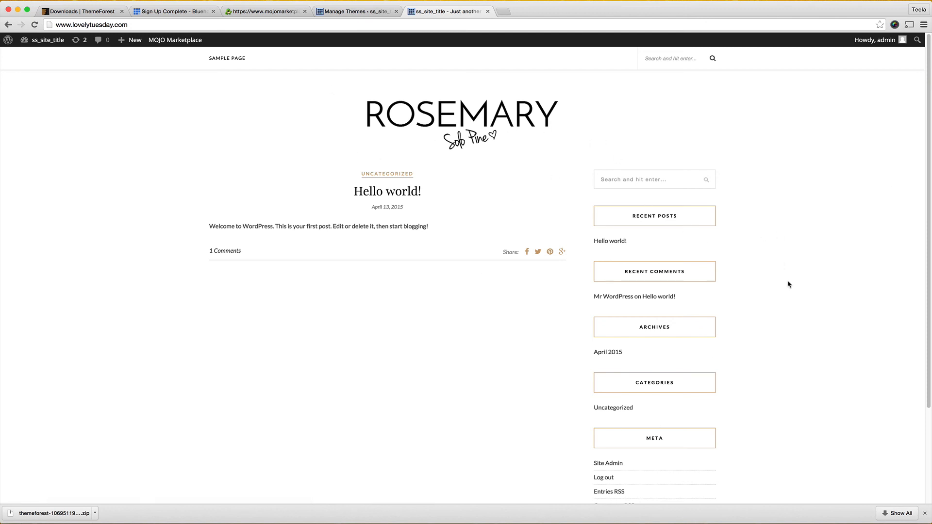